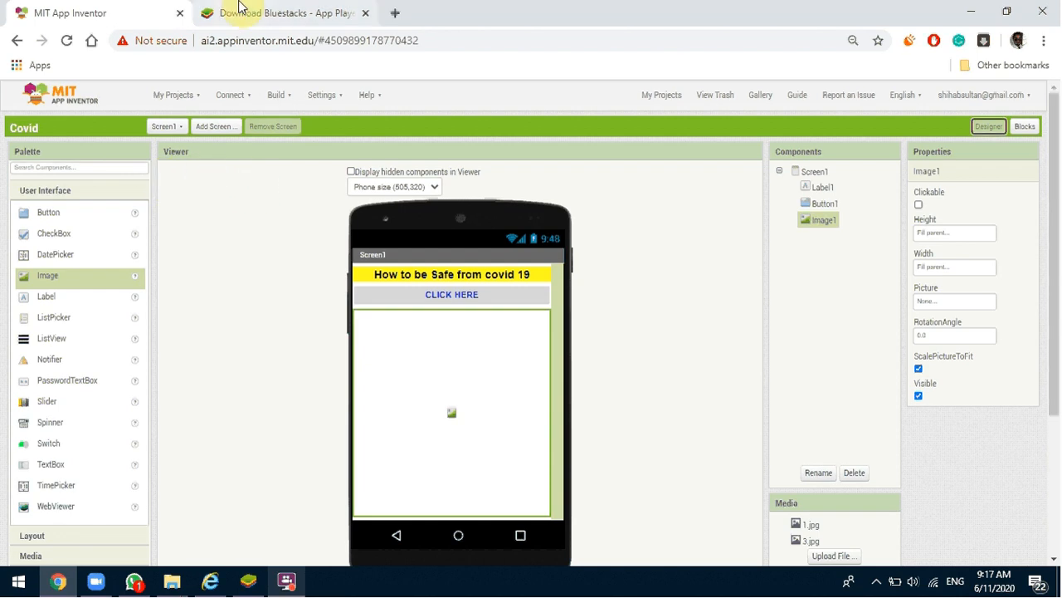
{"action": "mouse_move", "coordinate": [282, 13]}
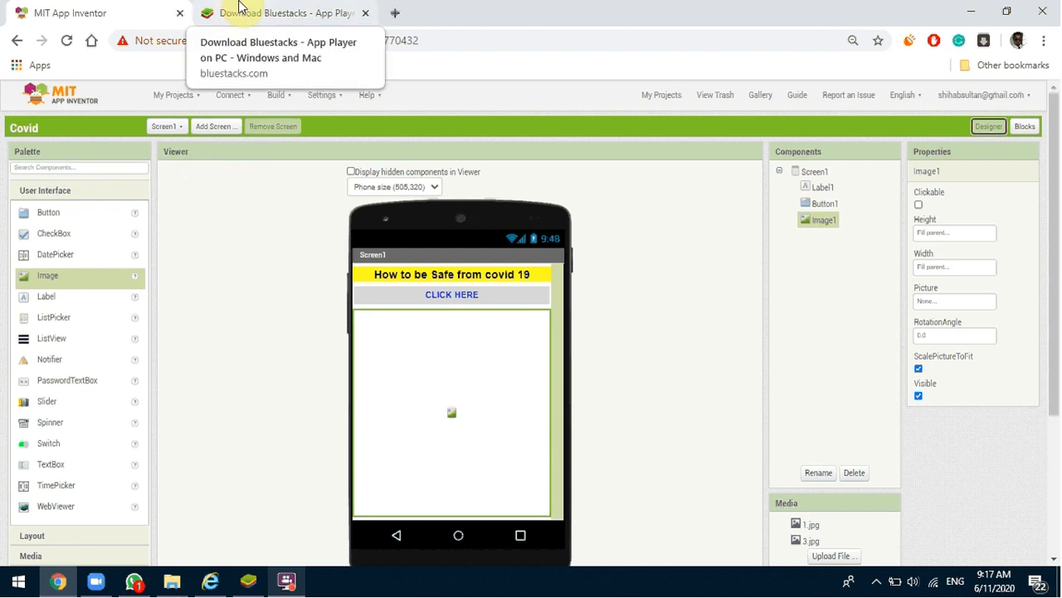
Search the web for 'bluestacks download' from the BlueStacks tab's address bar
{"action": "left_click", "coordinate": [282, 13]}
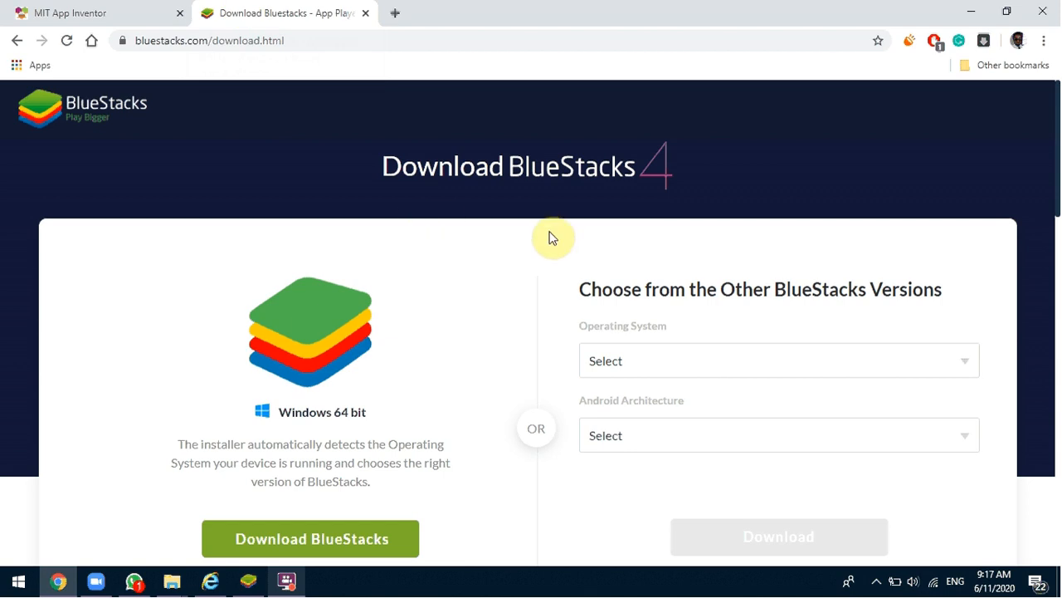
{"action": "mouse_move", "coordinate": [485, 209]}
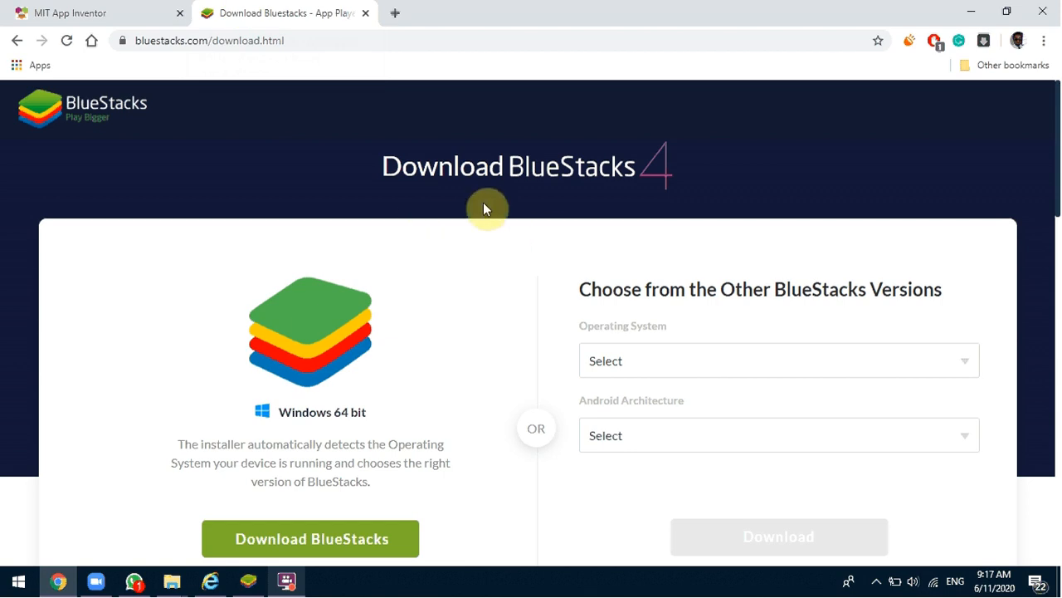
{"action": "mouse_move", "coordinate": [341, 68]}
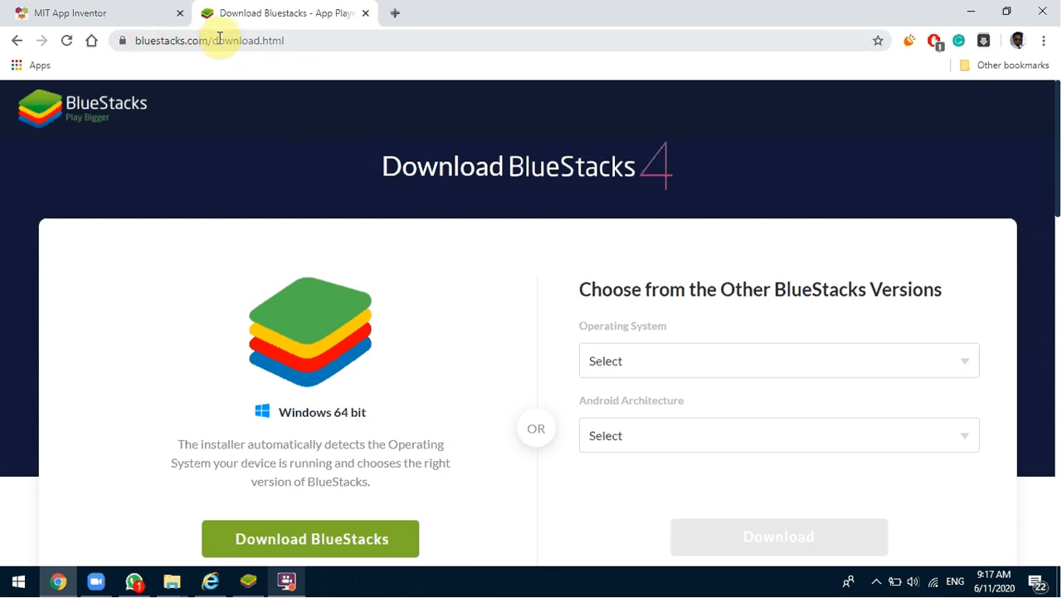
{"action": "left_click", "coordinate": [209, 40]}
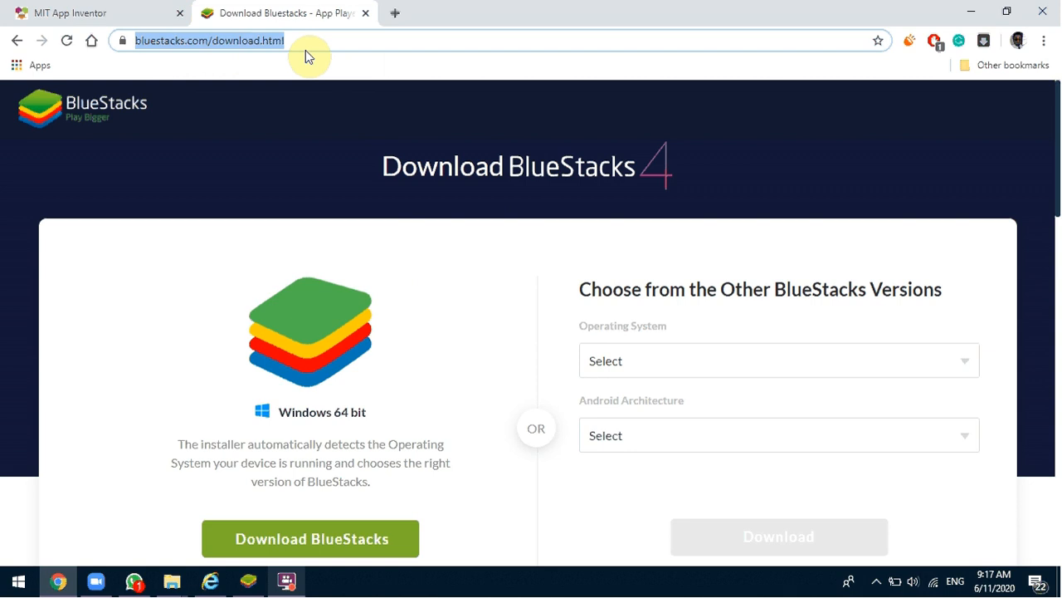
{"action": "type", "text": "bluestak"}
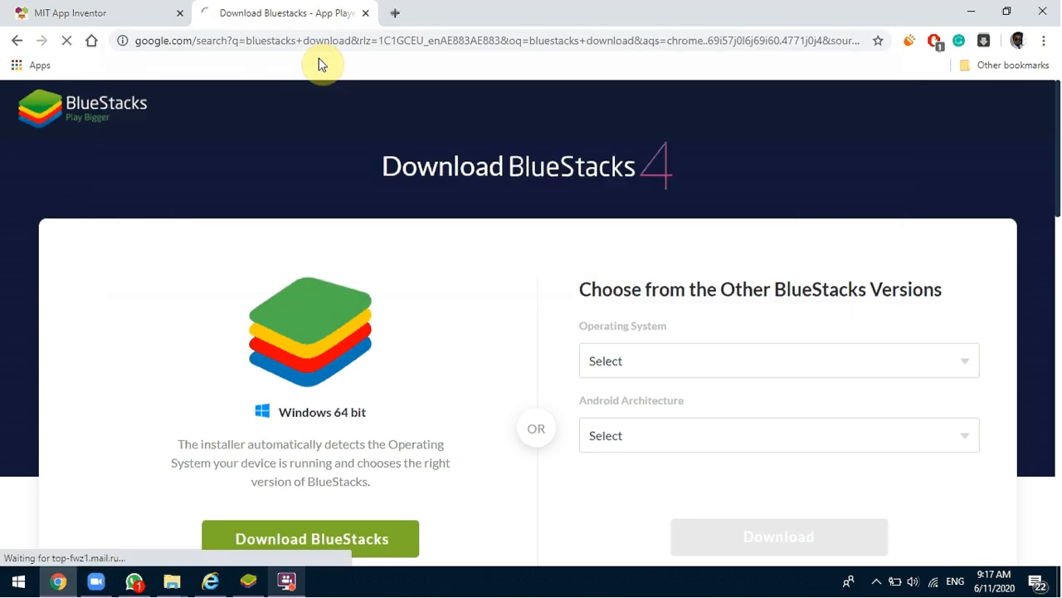
Download the BlueStacks Windows 64-bit installer from the bluestacks.com result
{"action": "left_click", "coordinate": [18, 40]}
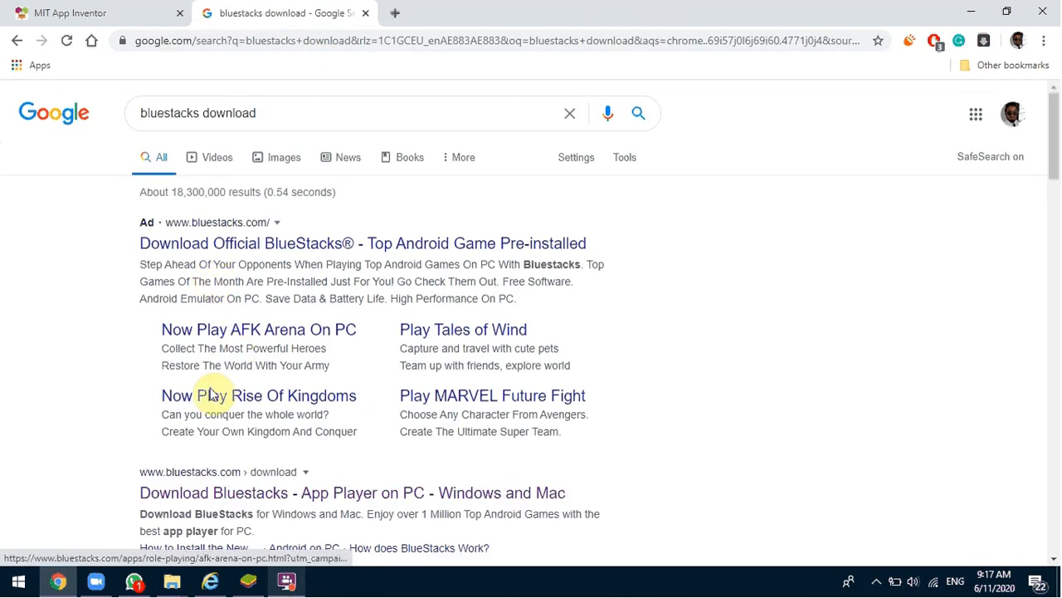
{"action": "scroll", "scroll_direction": "down", "scroll_amount": 3}
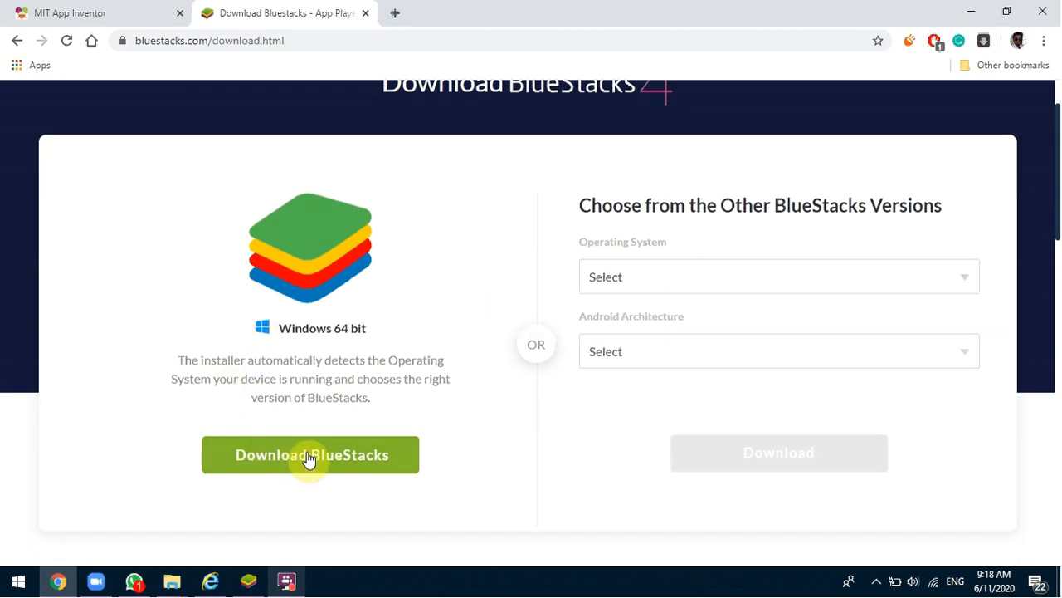
{"action": "mouse_move", "coordinate": [629, 306]}
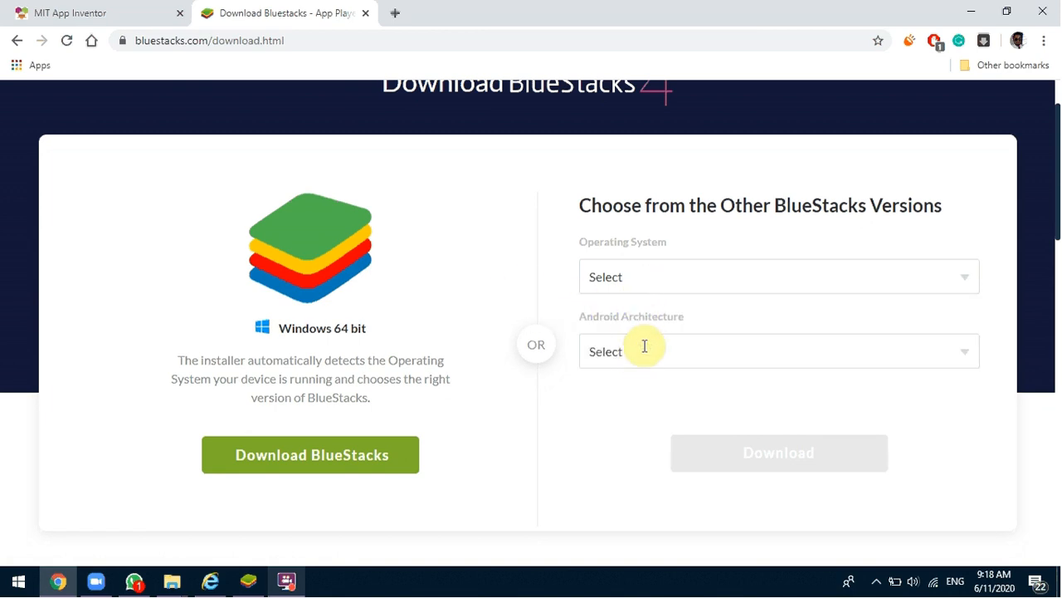
{"action": "mouse_move", "coordinate": [558, 374]}
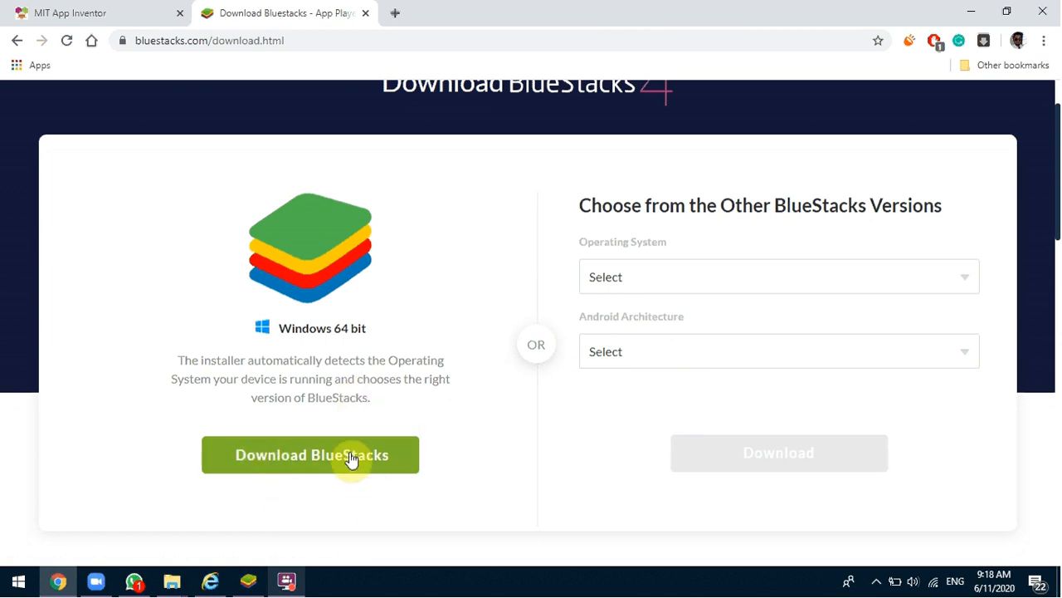
{"action": "mouse_move", "coordinate": [335, 329]}
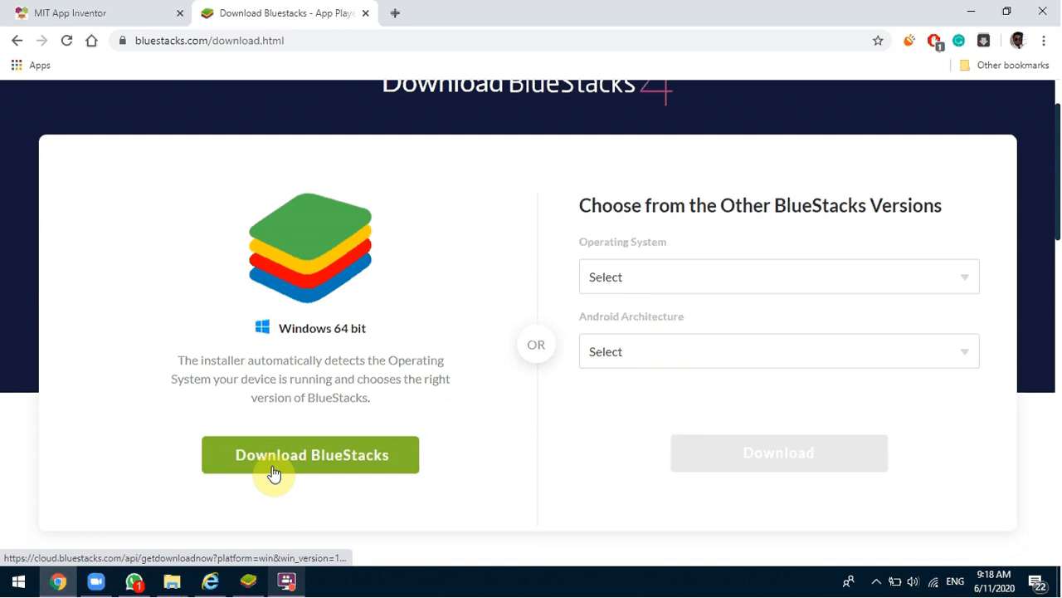
{"action": "left_click", "coordinate": [309, 455]}
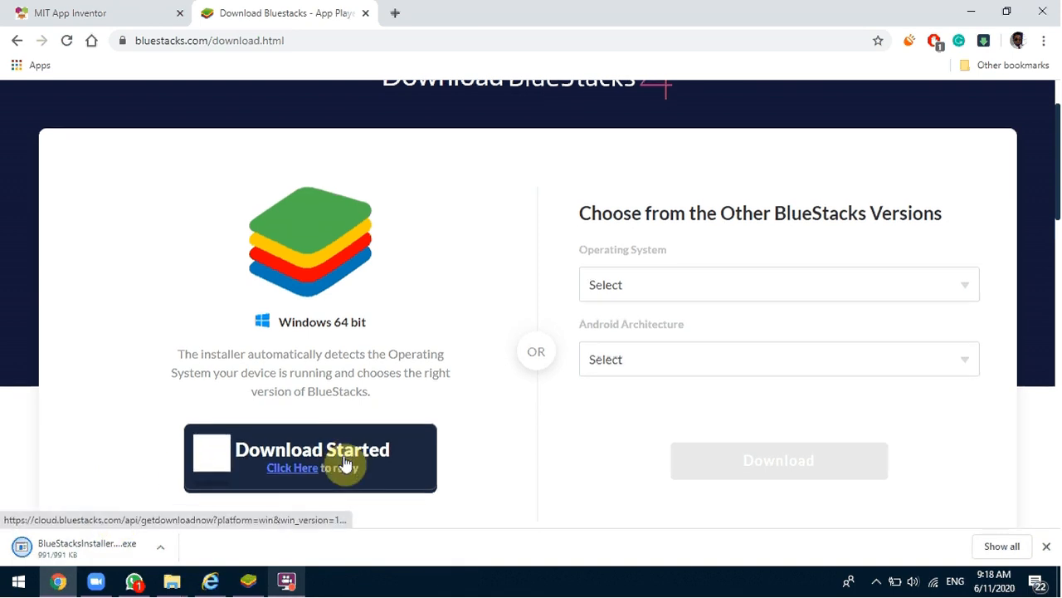
{"action": "scroll", "scroll_direction": "down", "scroll_amount": 3}
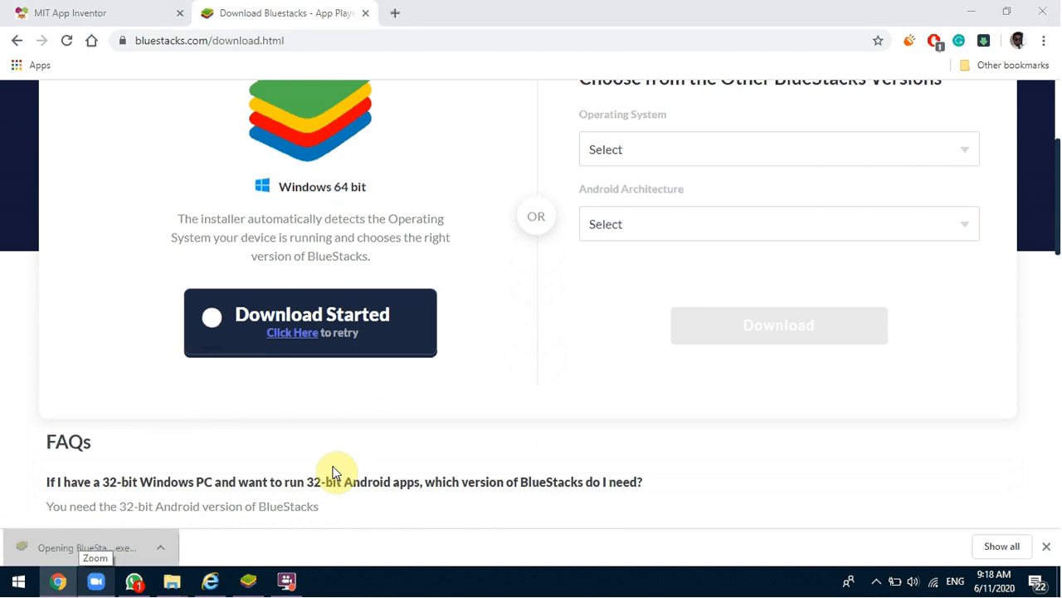
{"action": "mouse_move", "coordinate": [299, 442]}
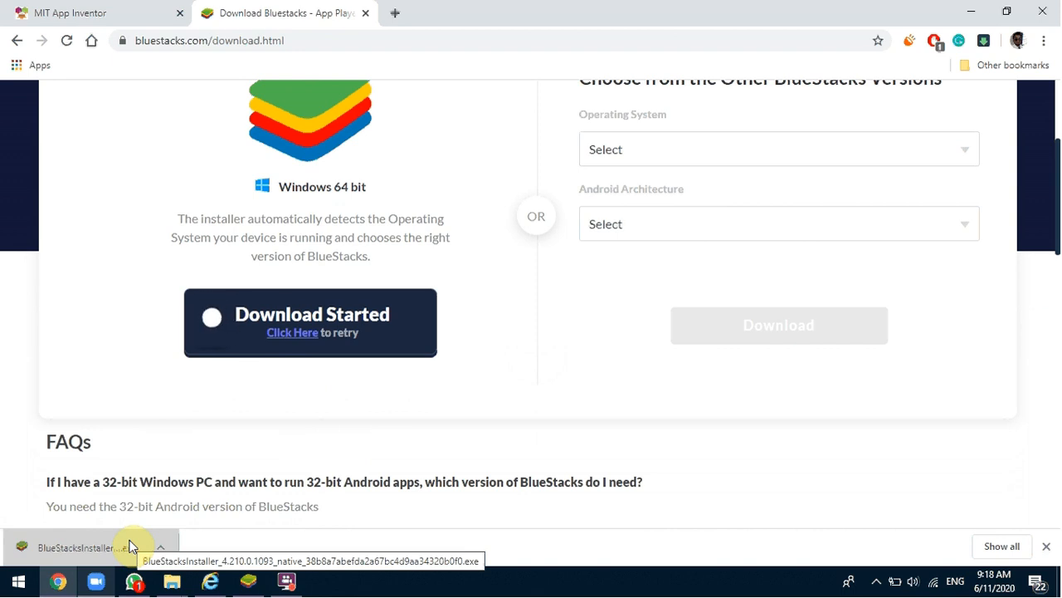
Run the downloaded BlueStacksInstaller .exe, which reports the latest version is installed
{"action": "left_click", "coordinate": [90, 548]}
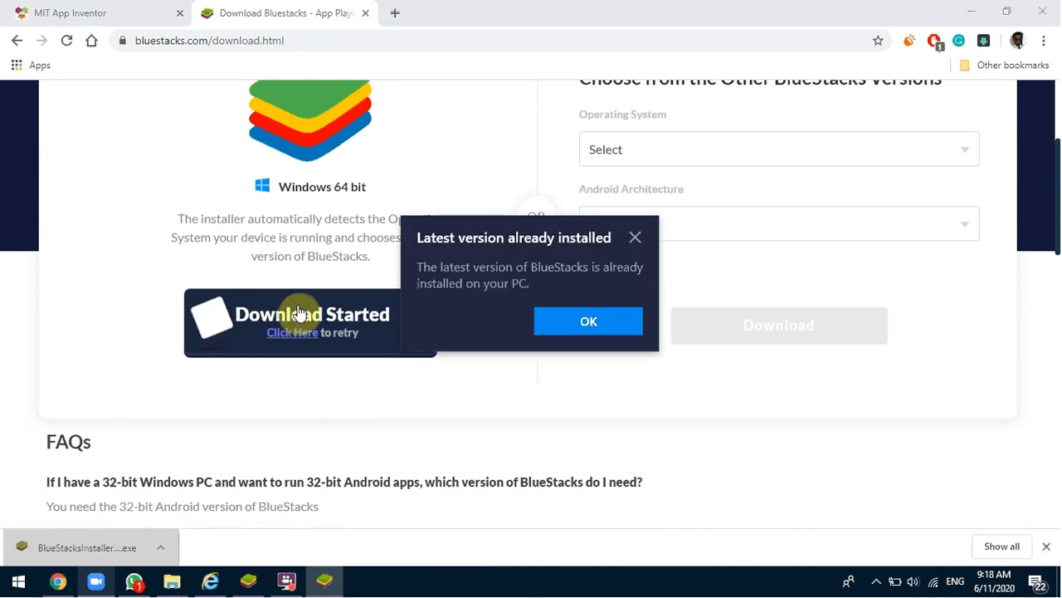
{"action": "mouse_move", "coordinate": [480, 274]}
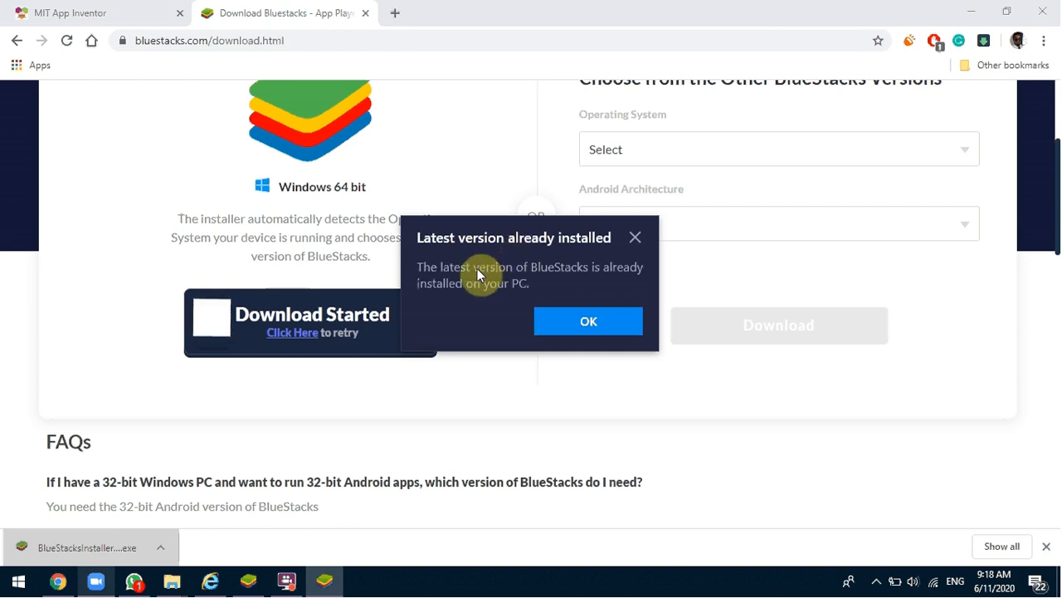
{"action": "mouse_move", "coordinate": [525, 269]}
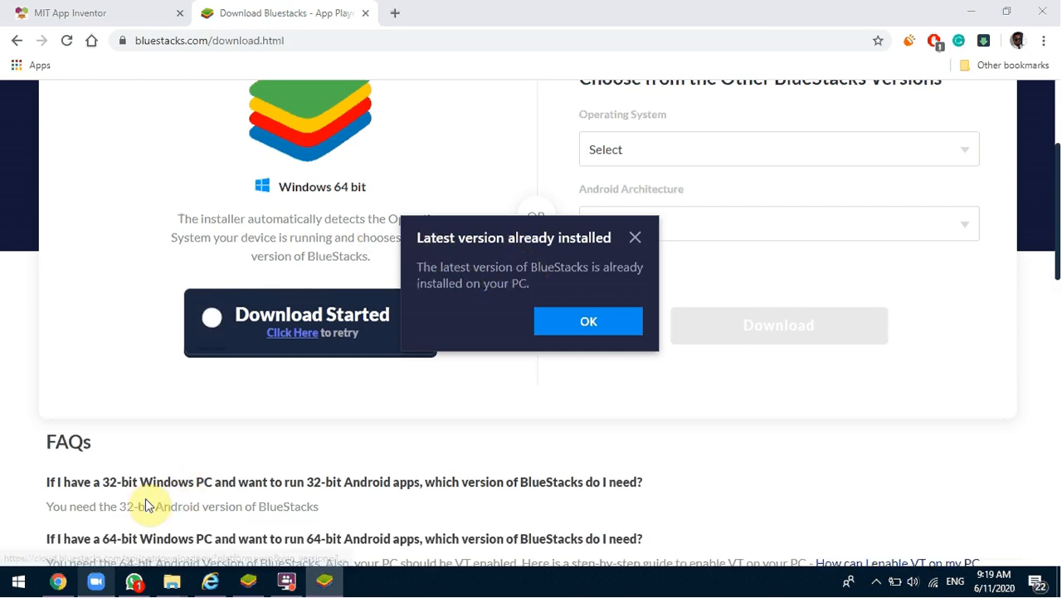
{"action": "mouse_move", "coordinate": [3, 502]}
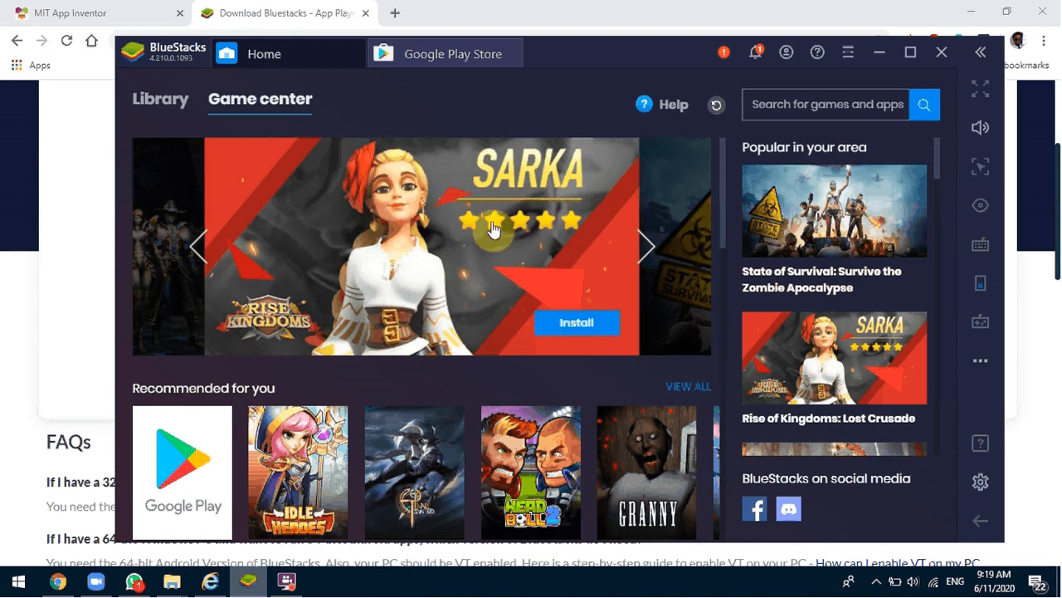
{"action": "mouse_move", "coordinate": [391, 289]}
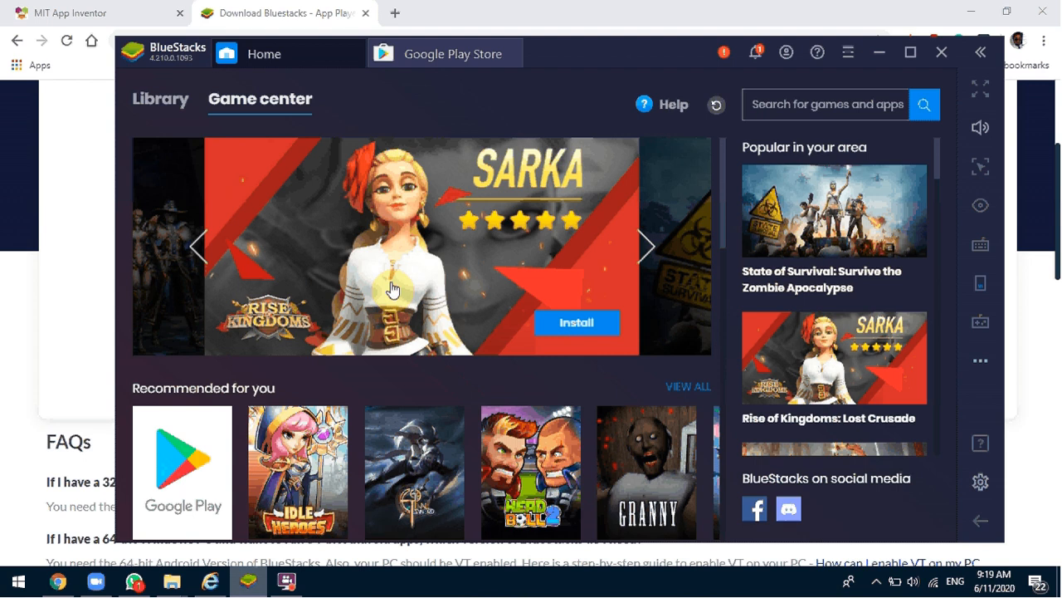
{"action": "mouse_move", "coordinate": [468, 418]}
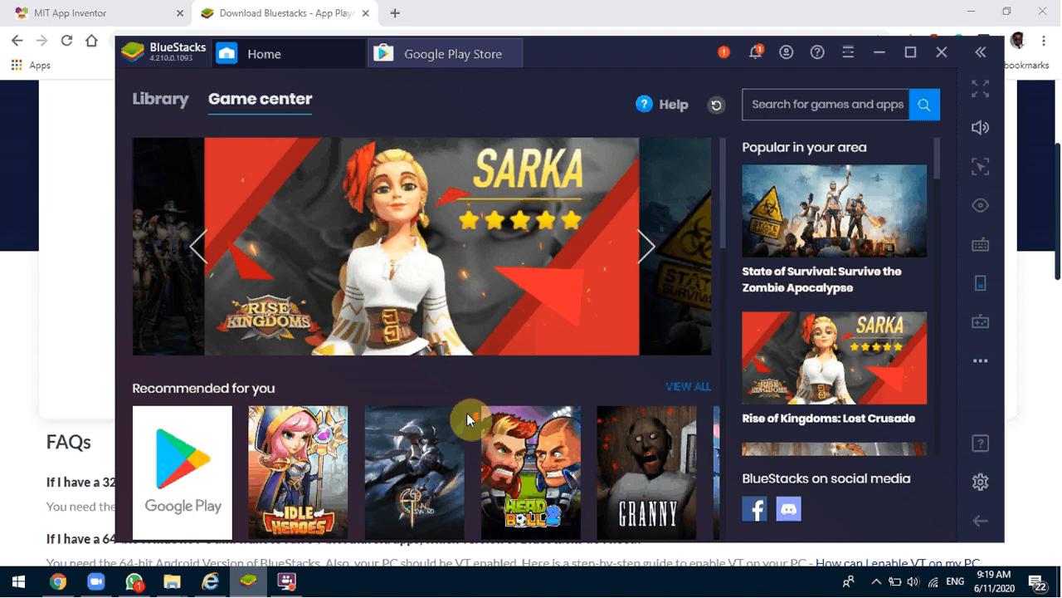
Launch the Google Play Store from the BlueStacks Game center home
{"action": "scroll", "scroll_direction": "down", "scroll_amount": 3}
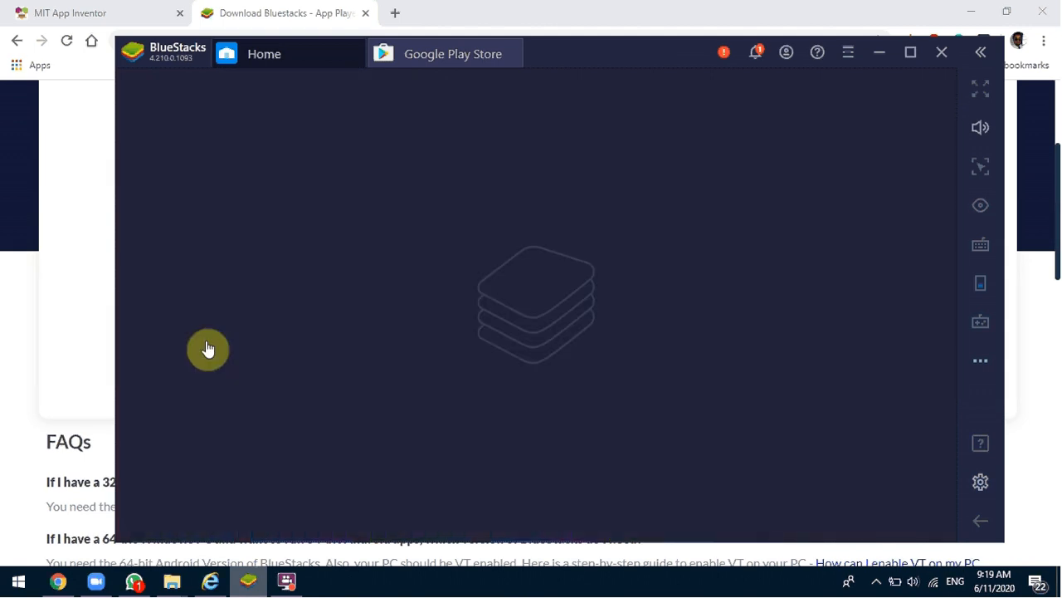
{"action": "mouse_move", "coordinate": [227, 301]}
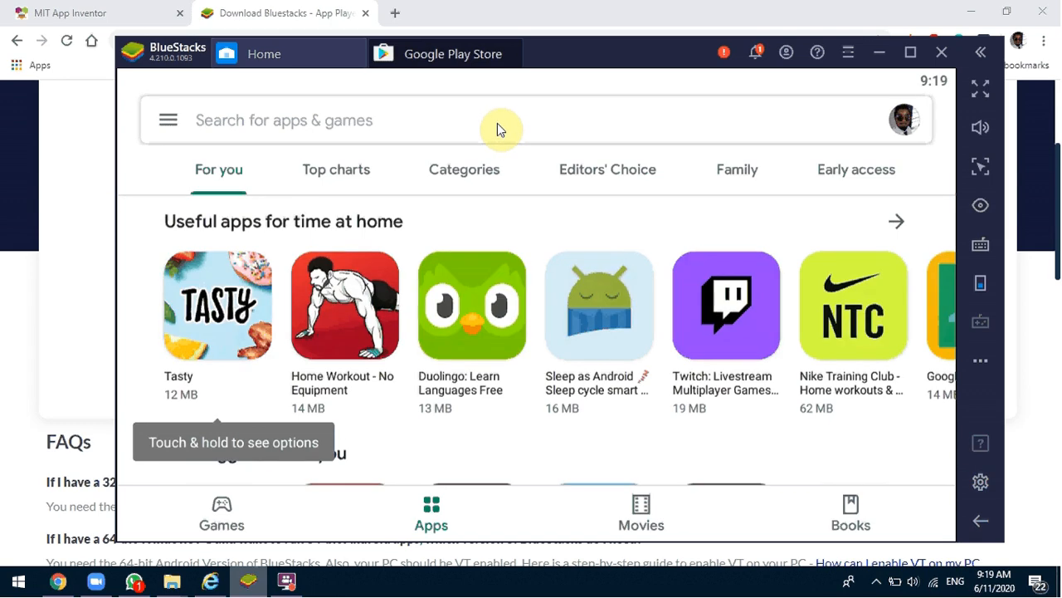
Search the Play Store for 'mit' to list MIT AI2 Companion first
{"action": "left_click", "coordinate": [332, 120]}
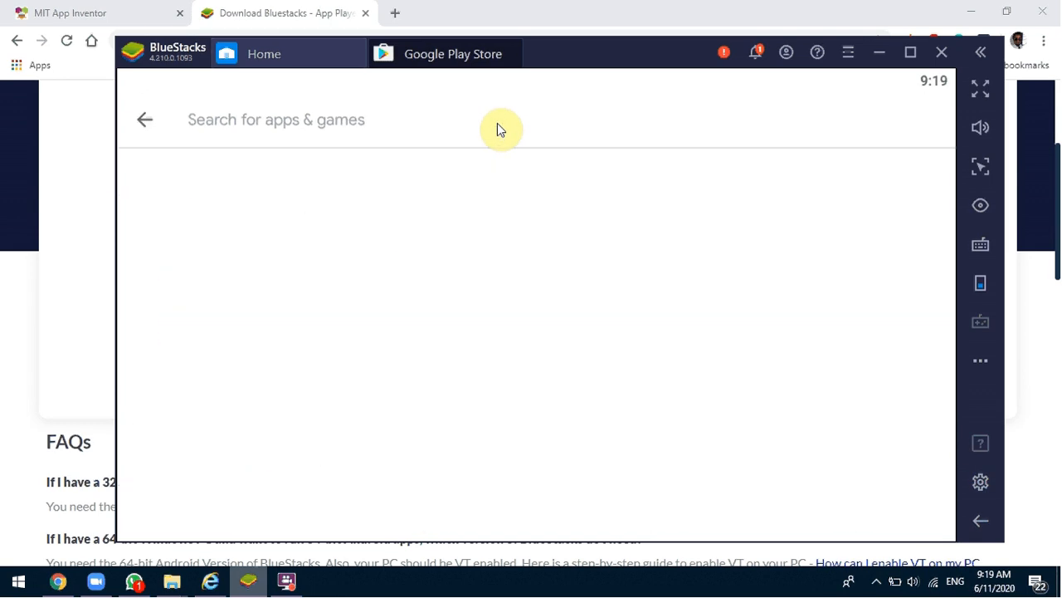
{"action": "left_click", "coordinate": [275, 119]}
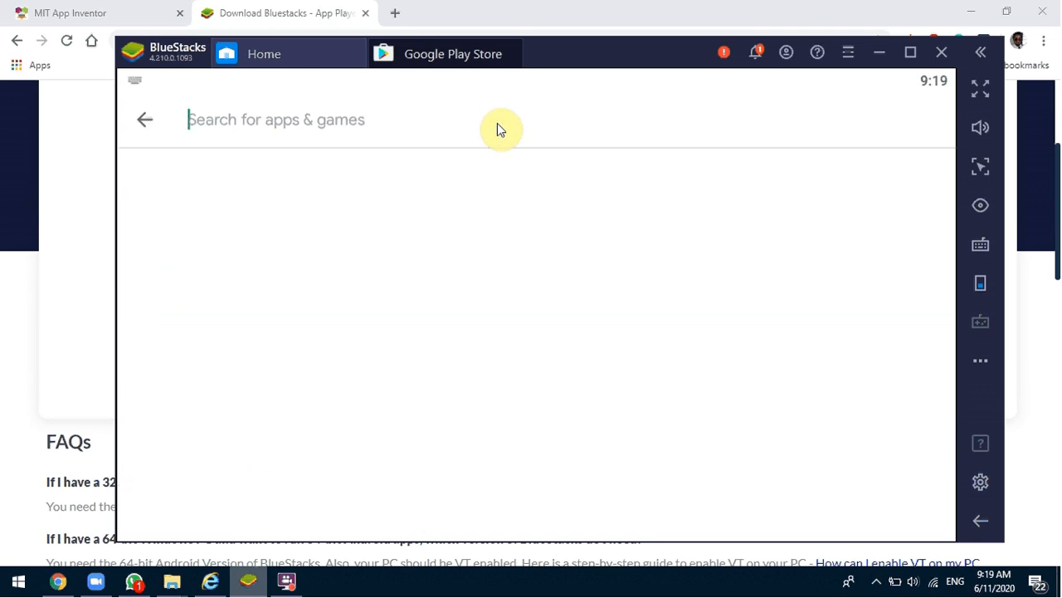
{"action": "type", "text": "m"}
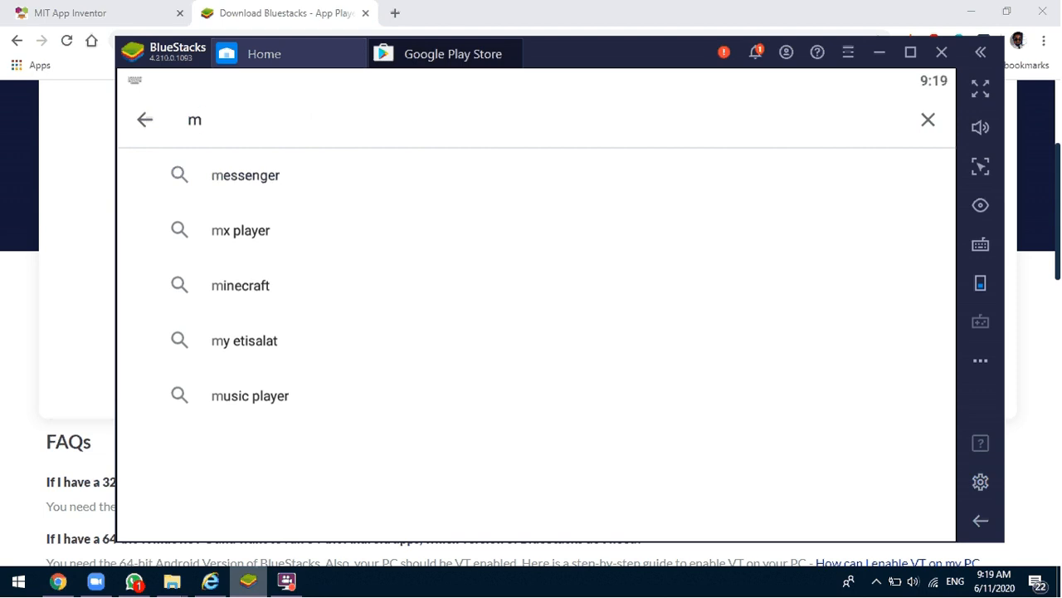
{"action": "type", "text": "it"}
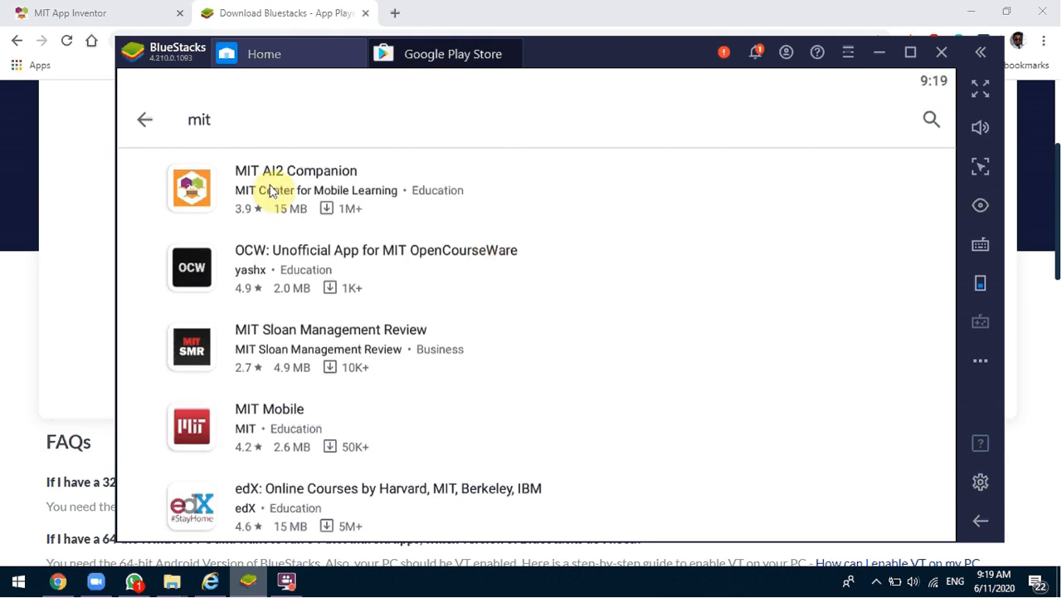
{"action": "mouse_move", "coordinate": [265, 216]}
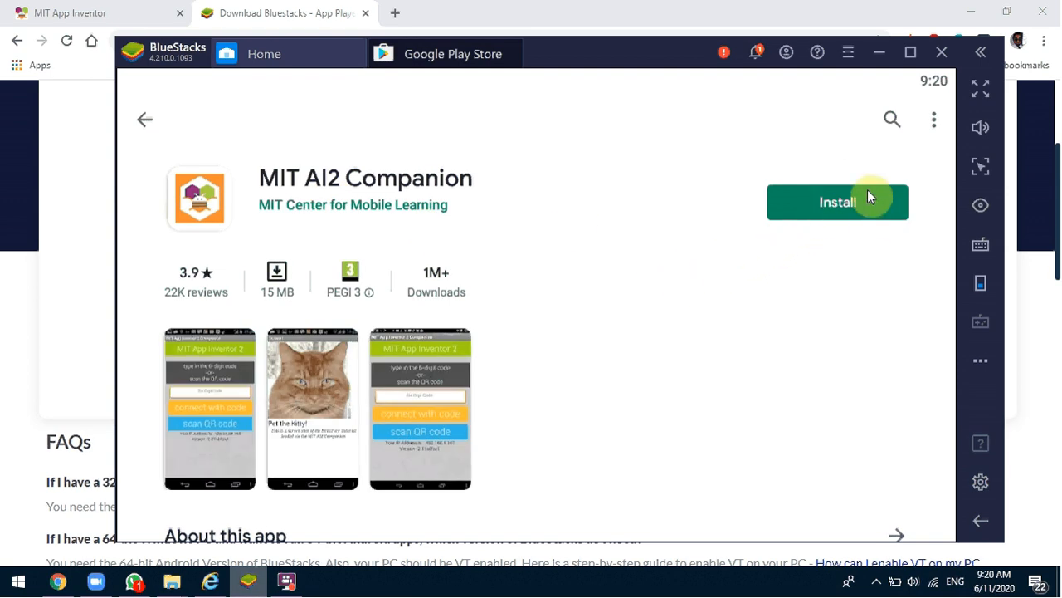
Install MIT AI2 Companion and launch it once installation finishes
{"action": "left_click", "coordinate": [836, 203]}
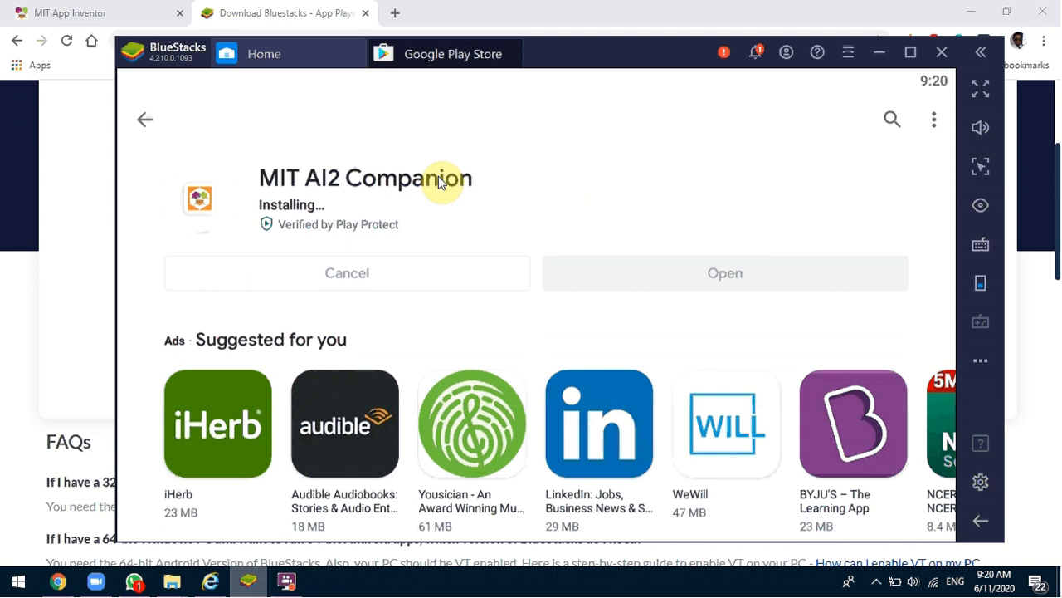
{"action": "mouse_move", "coordinate": [445, 224]}
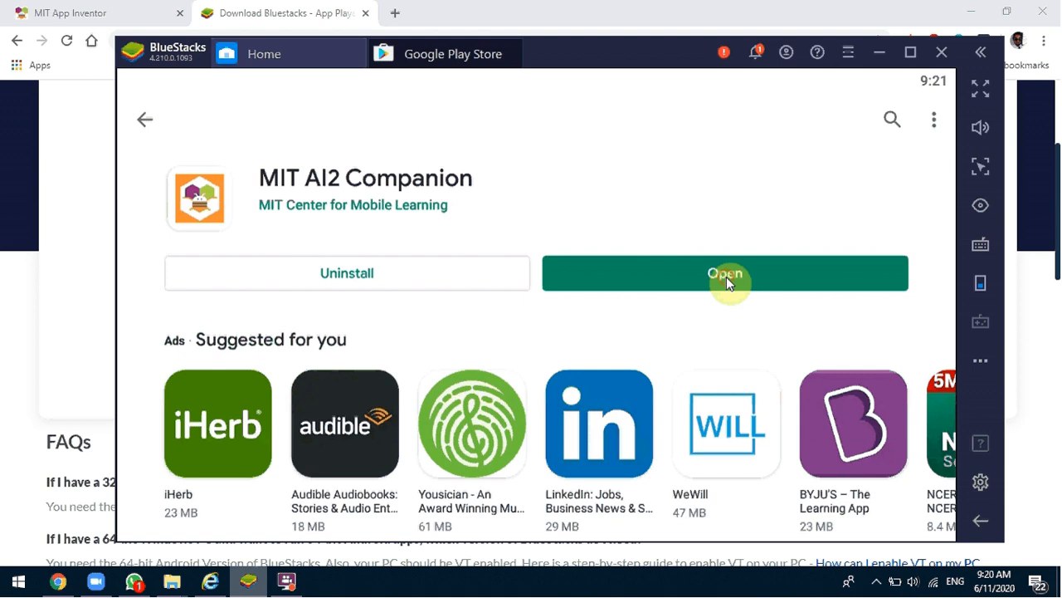
{"action": "left_click", "coordinate": [724, 272]}
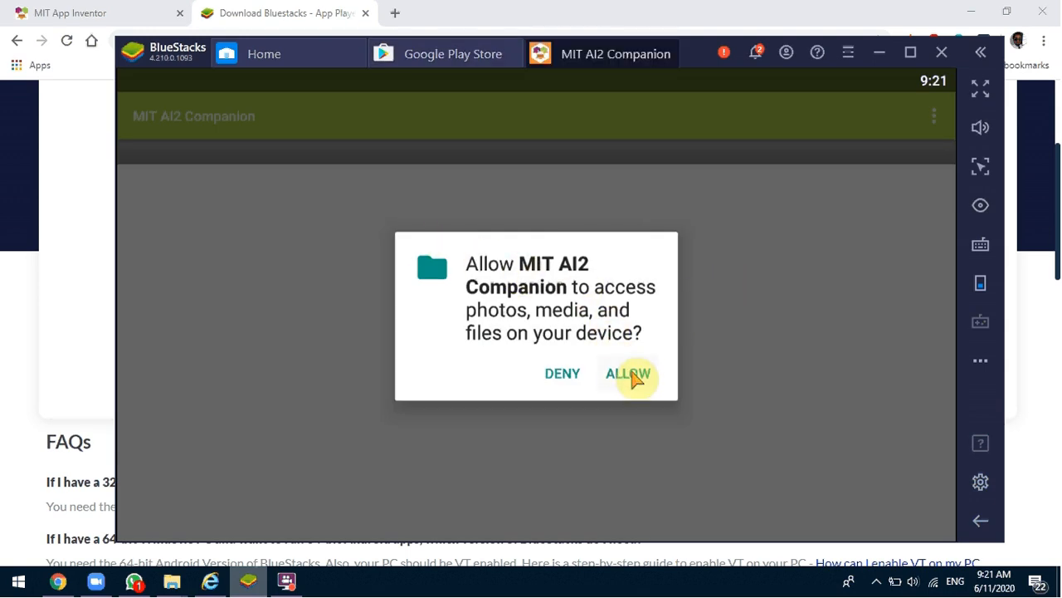
Allow the Companion file access, then return to the App Inventor Covid project
{"action": "left_click", "coordinate": [628, 372]}
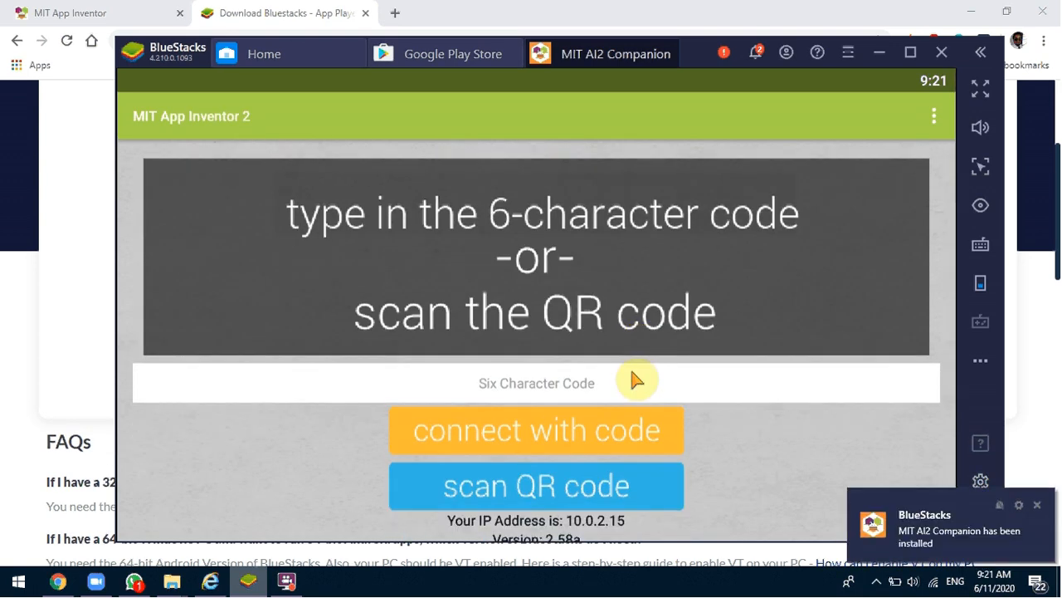
{"action": "mouse_move", "coordinate": [544, 329]}
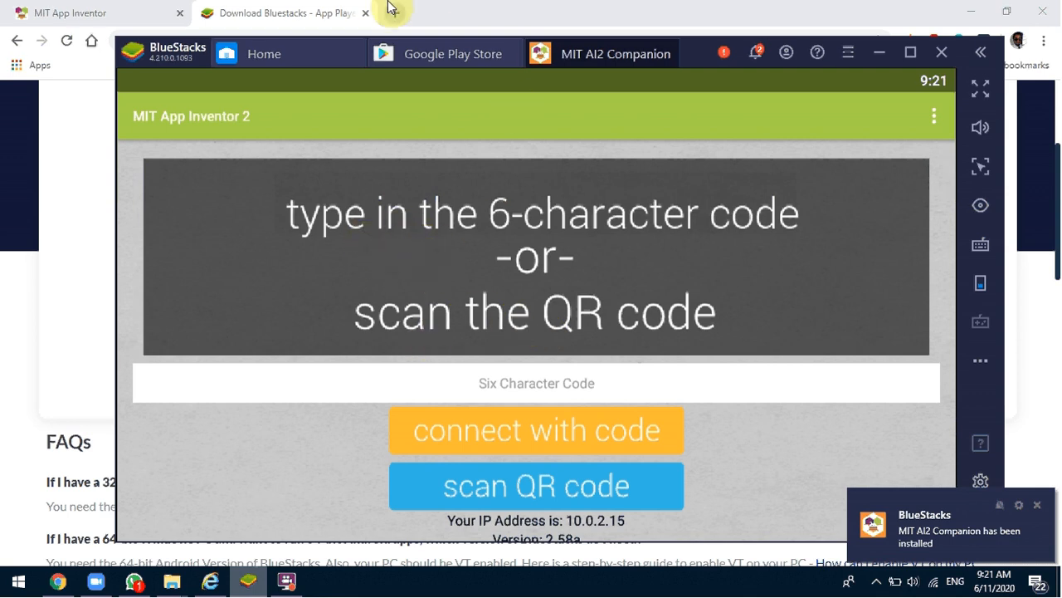
{"action": "left_click", "coordinate": [92, 13]}
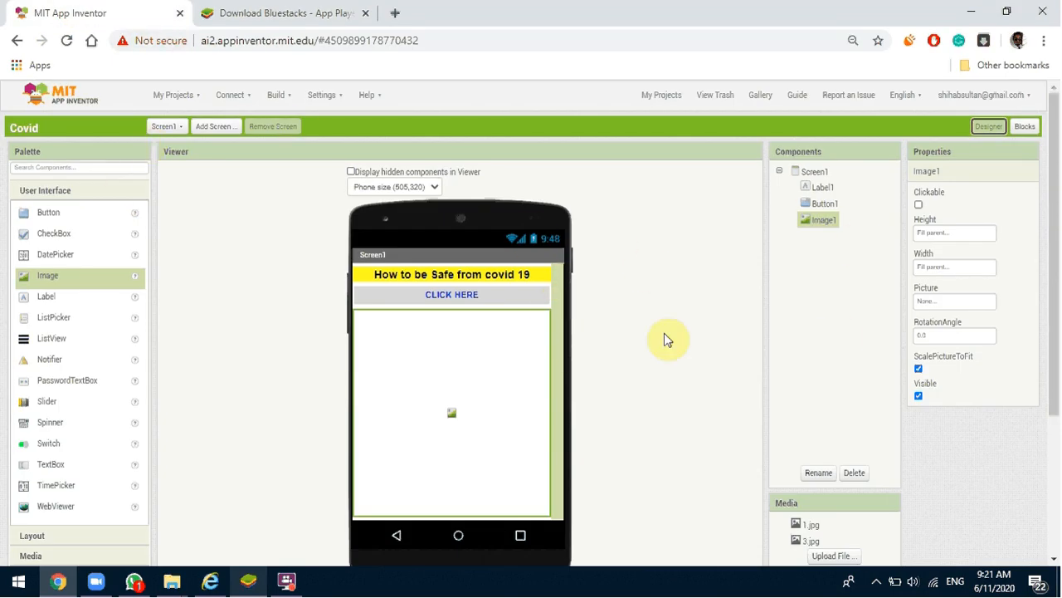
{"action": "mouse_move", "coordinate": [475, 328]}
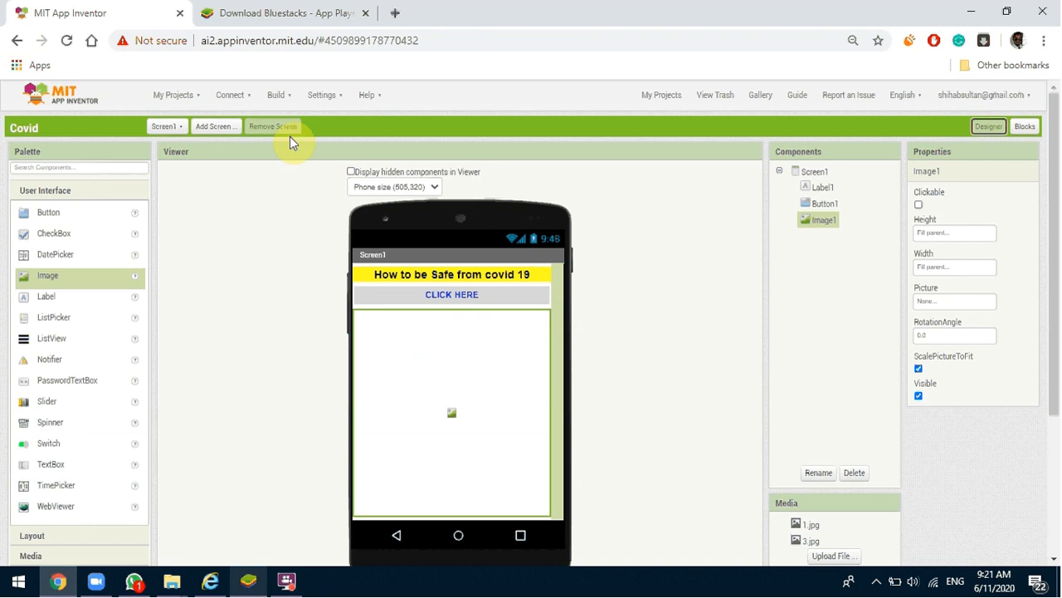
{"action": "mouse_move", "coordinate": [232, 94]}
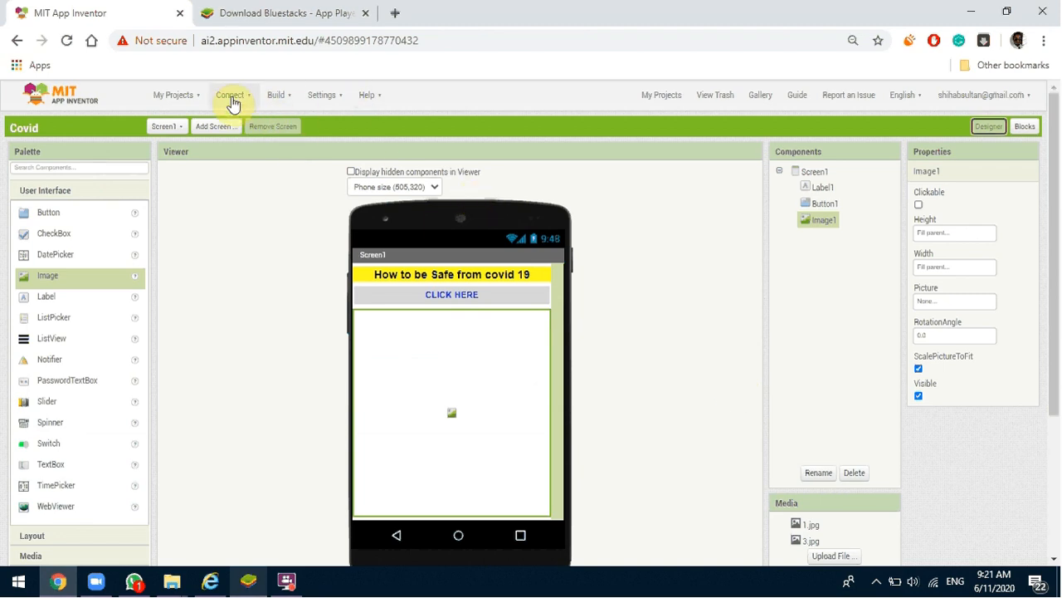
{"action": "left_click", "coordinate": [233, 94]}
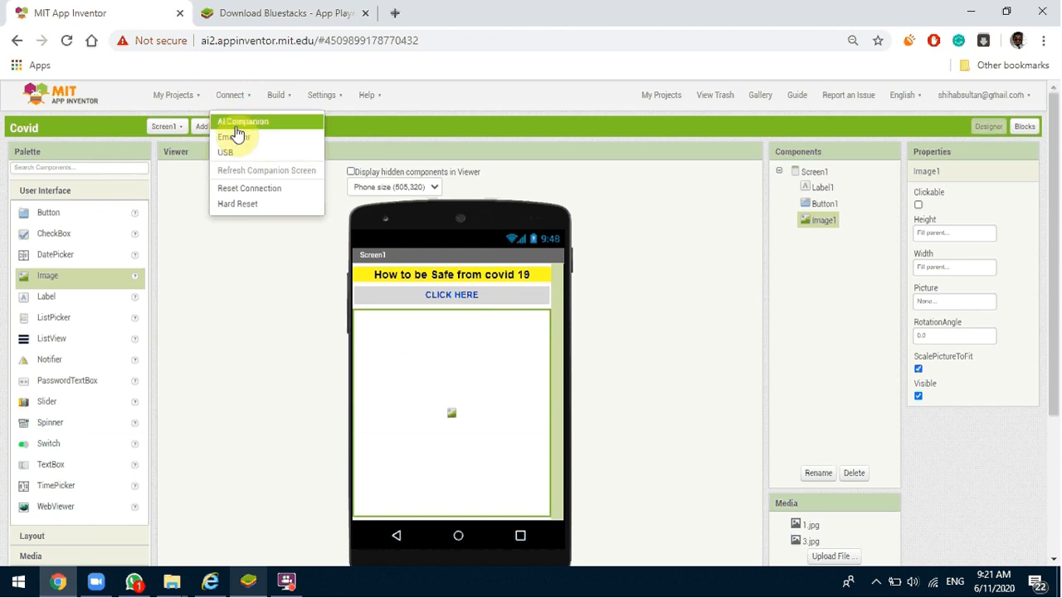
{"action": "left_click", "coordinate": [242, 122]}
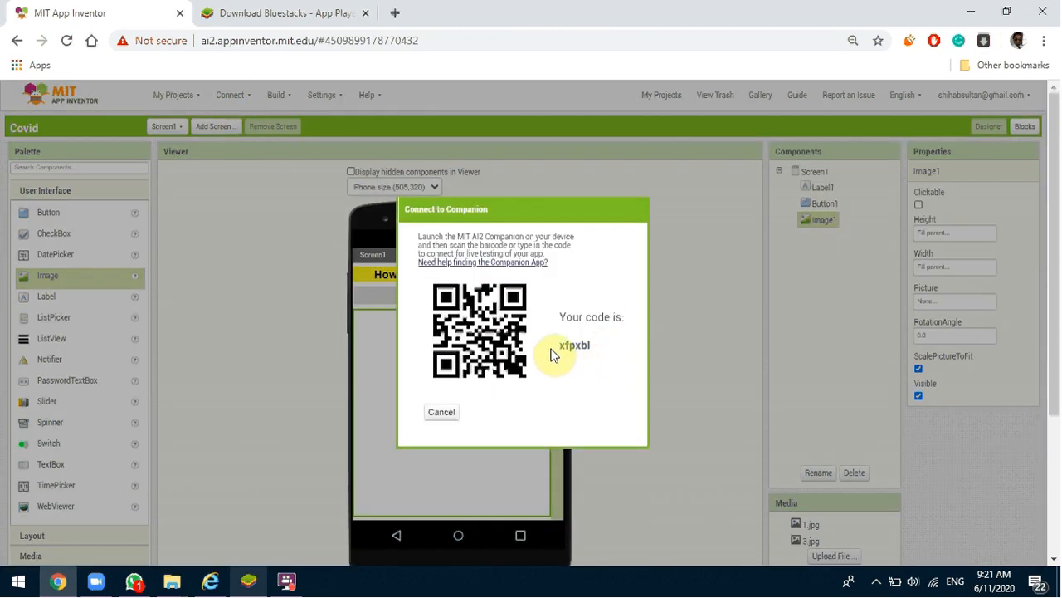
{"action": "mouse_move", "coordinate": [600, 348]}
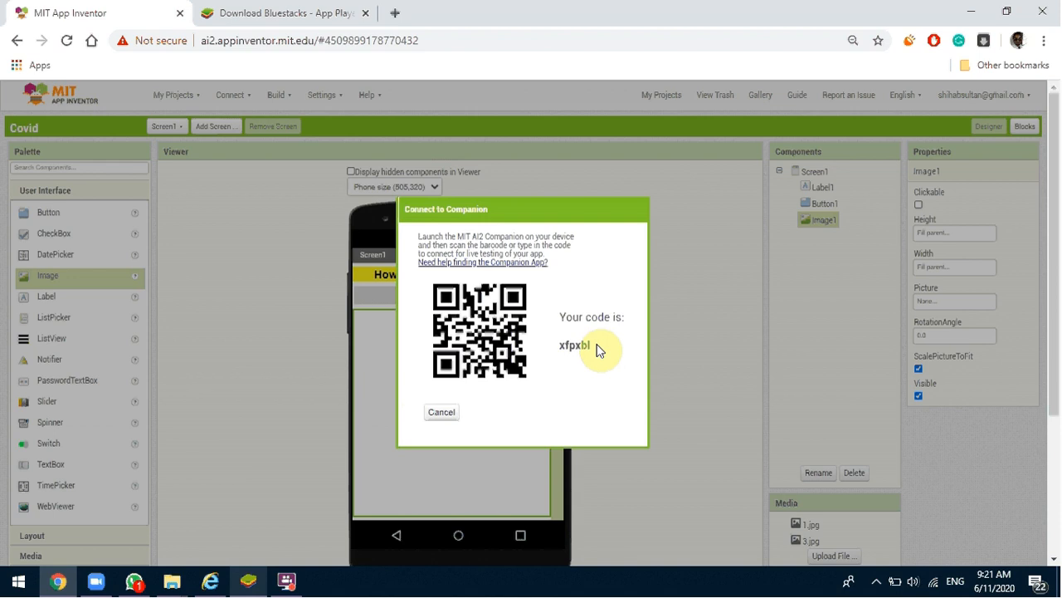
{"action": "mouse_move", "coordinate": [564, 362]}
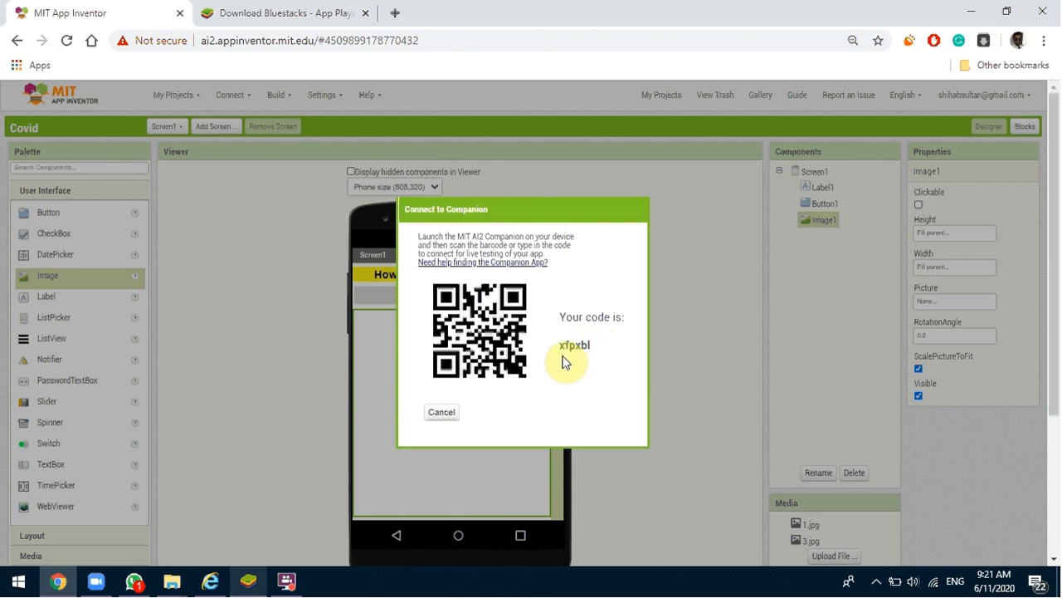
{"action": "mouse_move", "coordinate": [575, 362]}
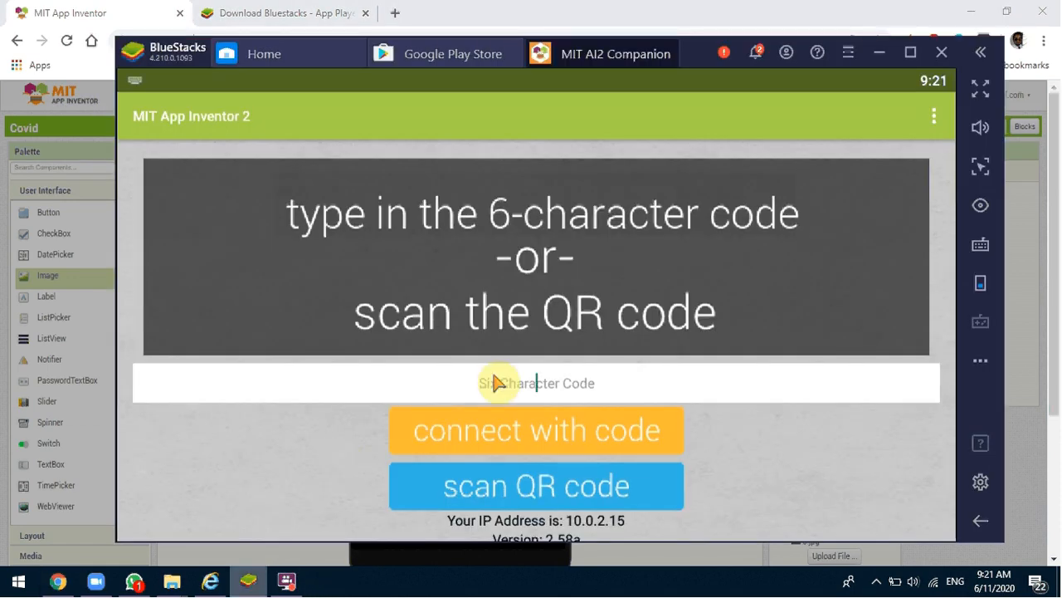
{"action": "type", "text": "xfpx"}
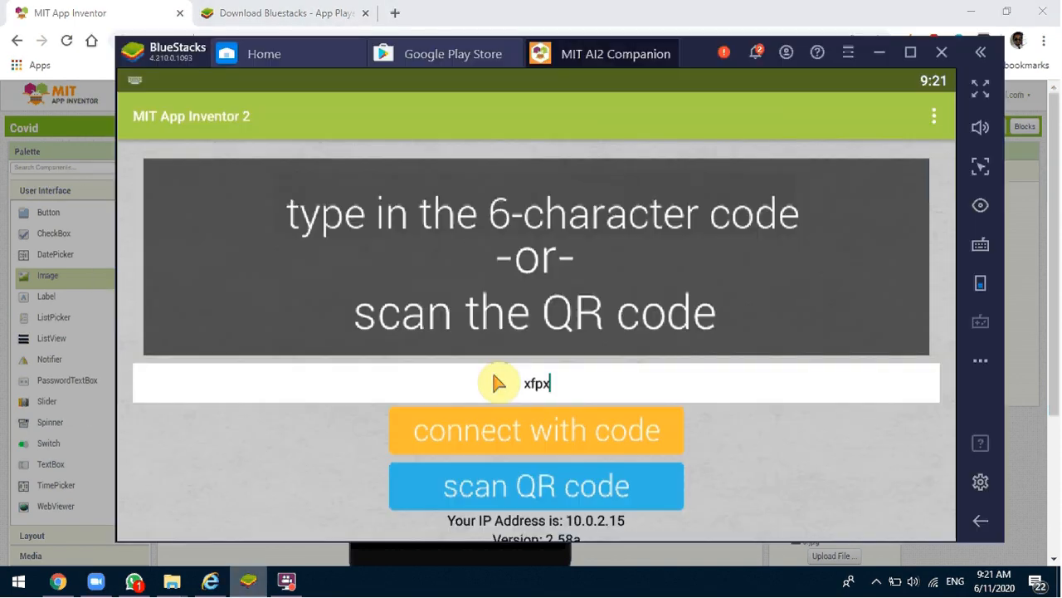
{"action": "type", "text": "bl"}
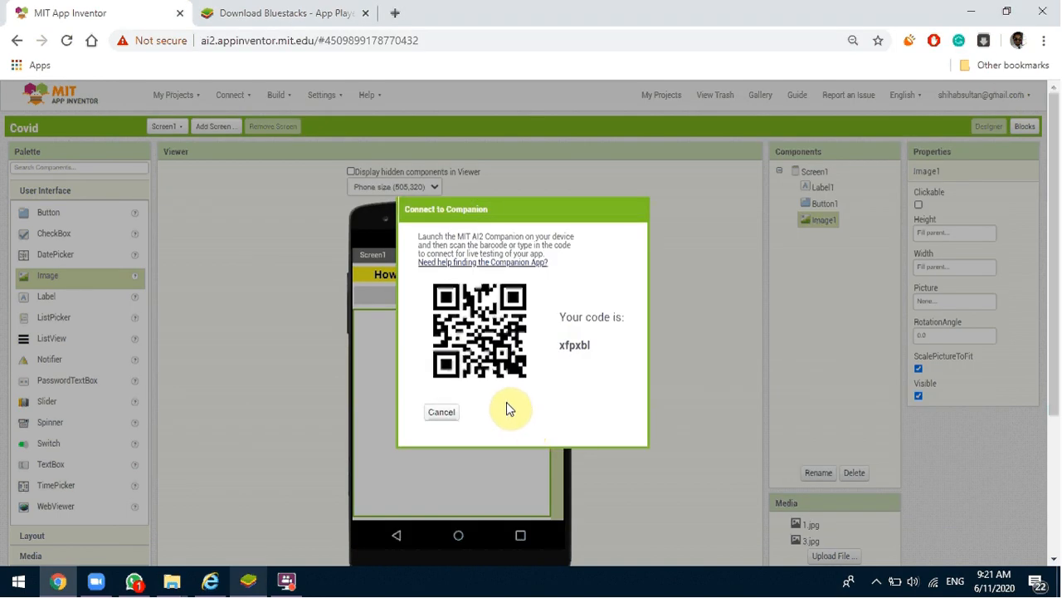
Connect with the entered code so the Covid project's assets start sending
{"action": "left_click", "coordinate": [441, 412]}
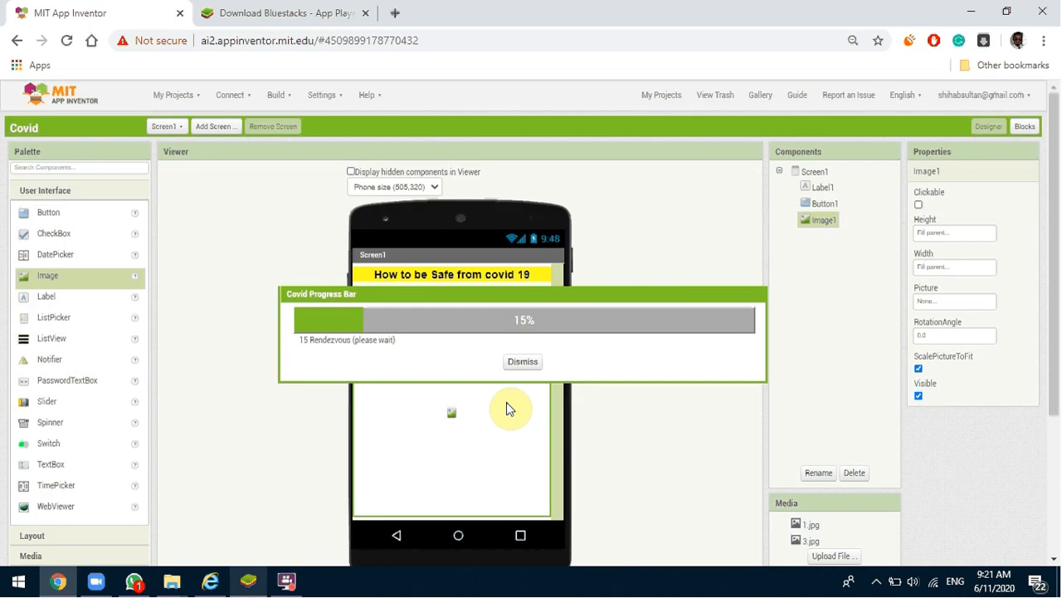
{"action": "mouse_move", "coordinate": [378, 322]}
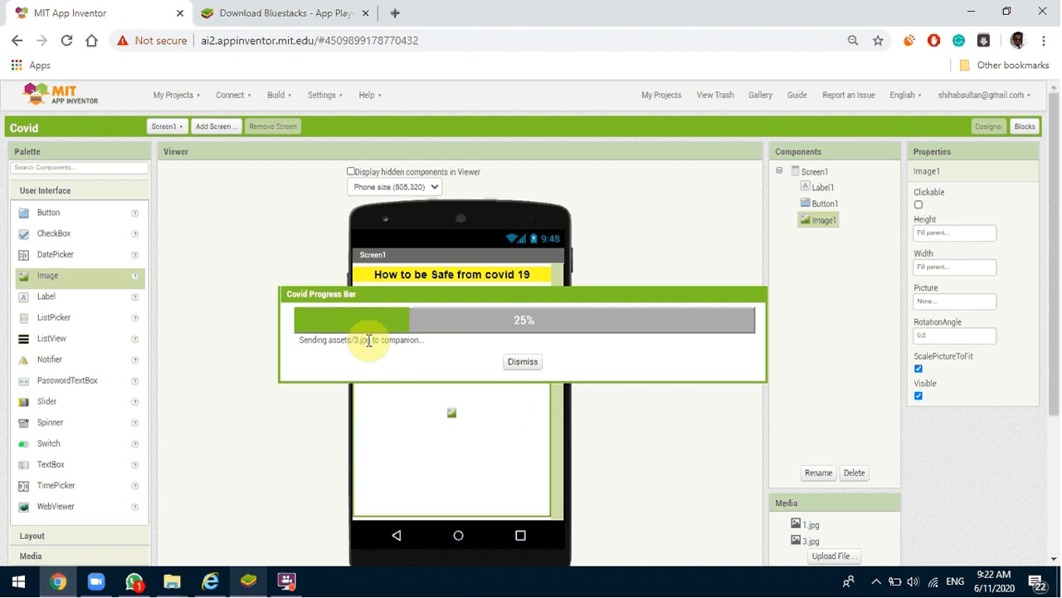
{"action": "mouse_move", "coordinate": [418, 335]}
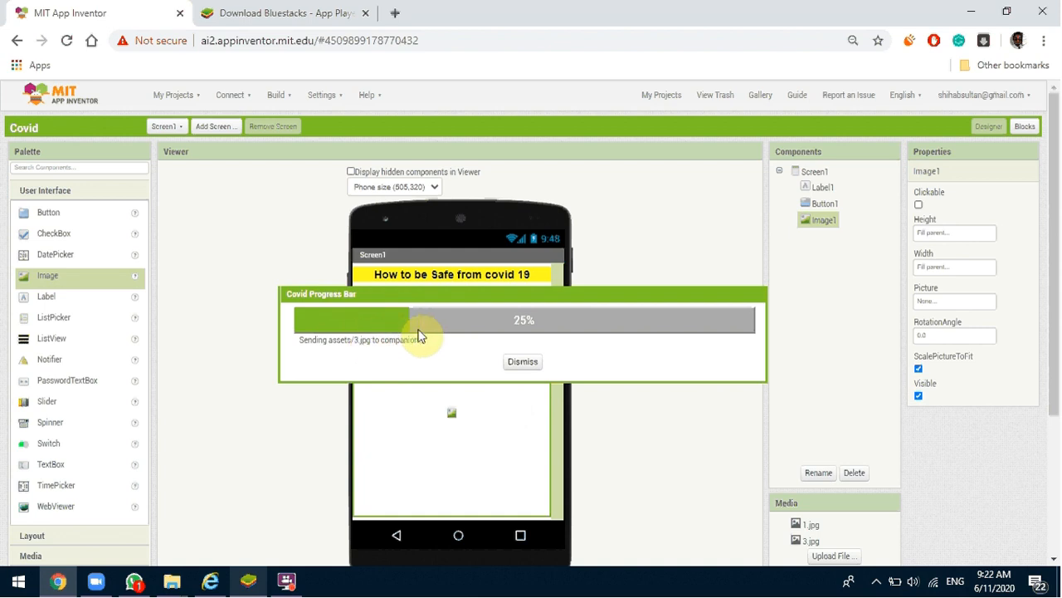
{"action": "mouse_move", "coordinate": [339, 385]}
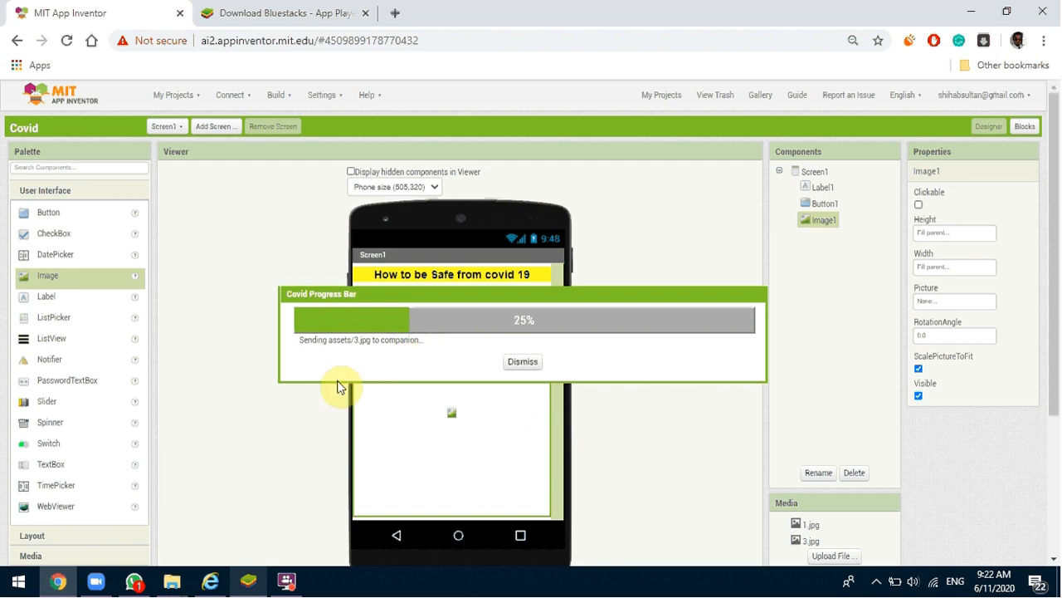
{"action": "mouse_move", "coordinate": [385, 373]}
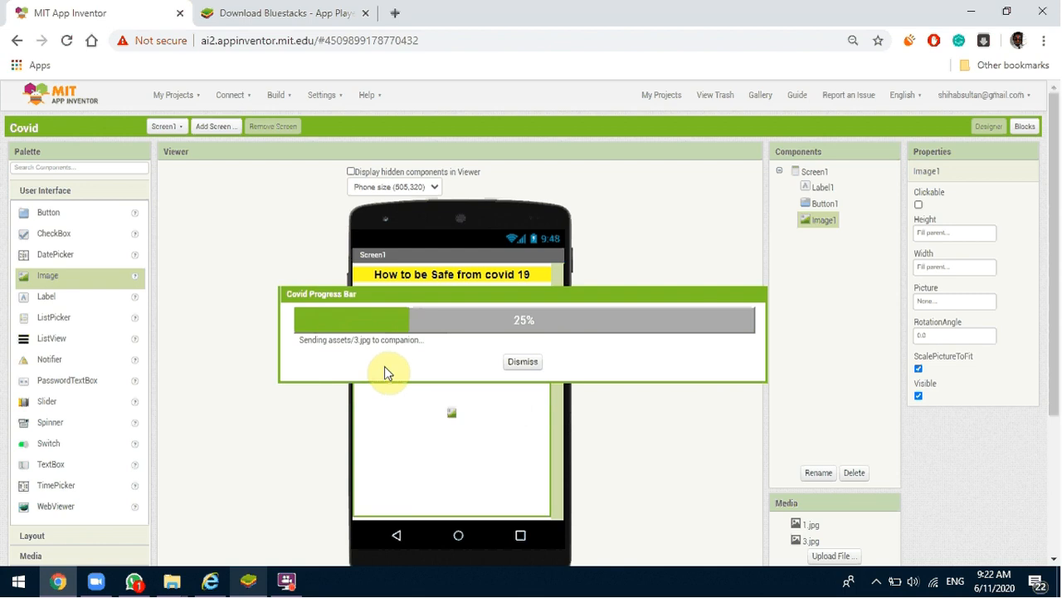
{"action": "scroll", "scroll_direction": "down", "scroll_amount": 3}
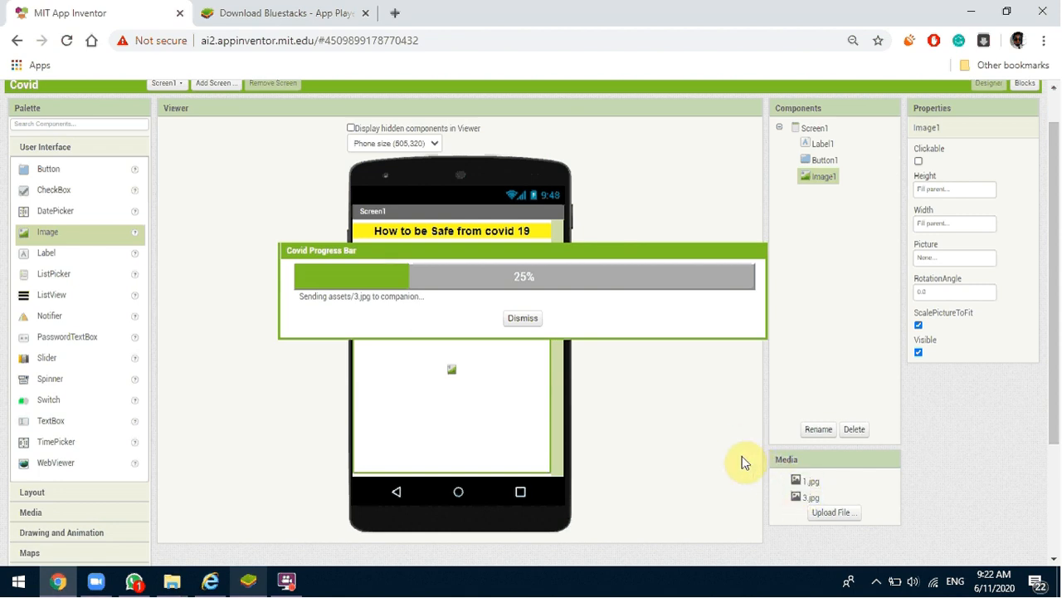
{"action": "mouse_move", "coordinate": [843, 486]}
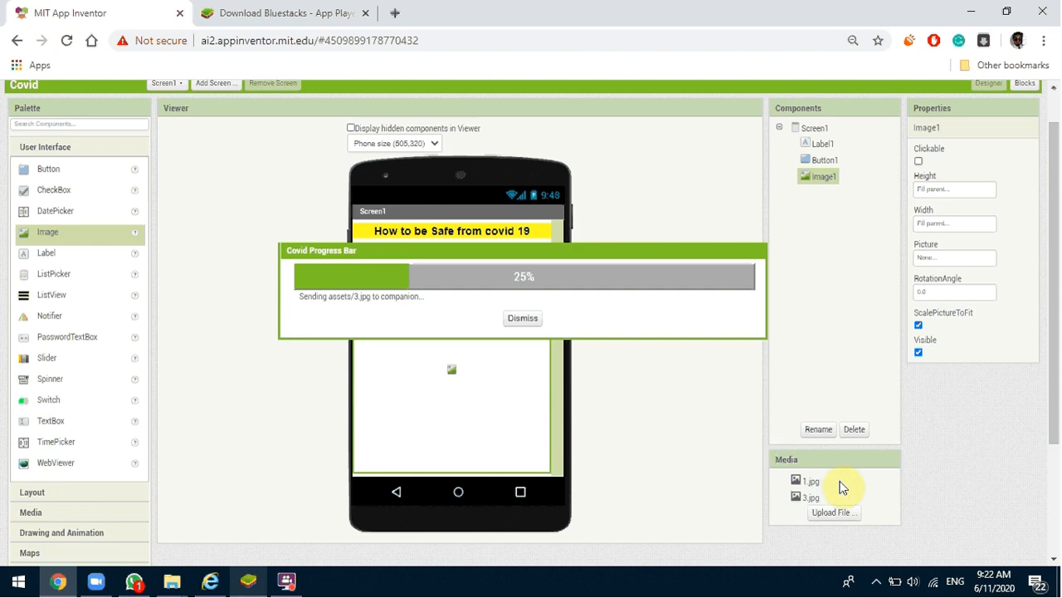
{"action": "mouse_move", "coordinate": [834, 488]}
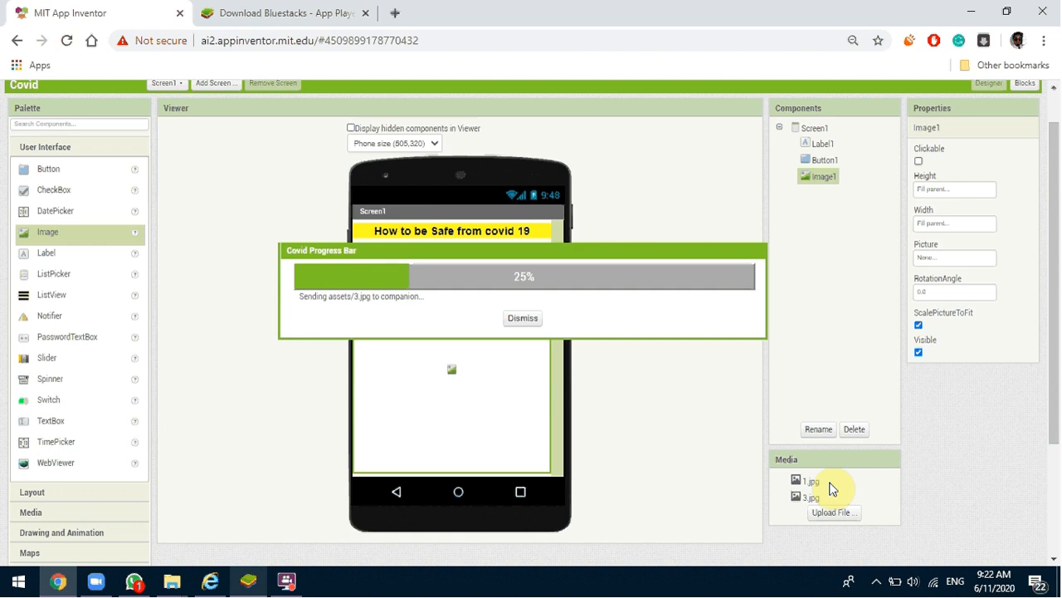
{"action": "mouse_move", "coordinate": [257, 581]}
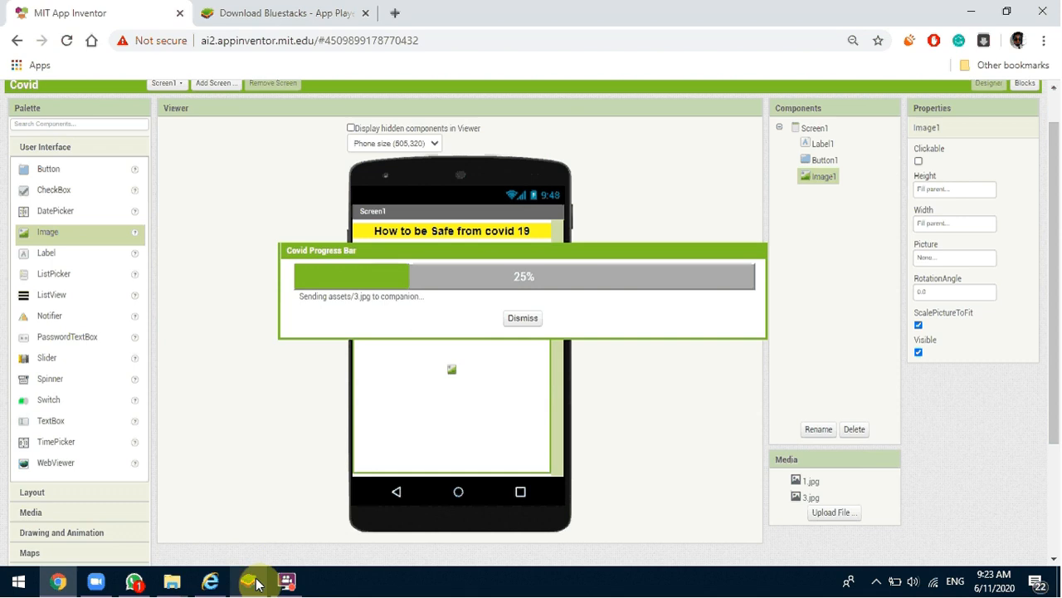
End the Companion after its unable-to-load-file error and return to App Inventor
{"action": "left_click", "coordinate": [249, 581]}
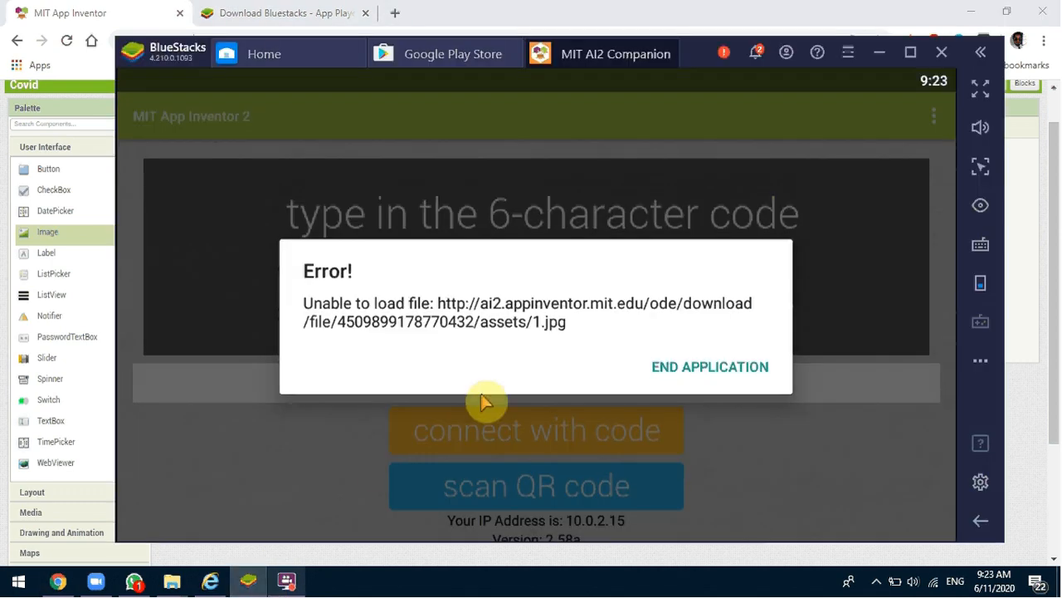
{"action": "left_click", "coordinate": [711, 367]}
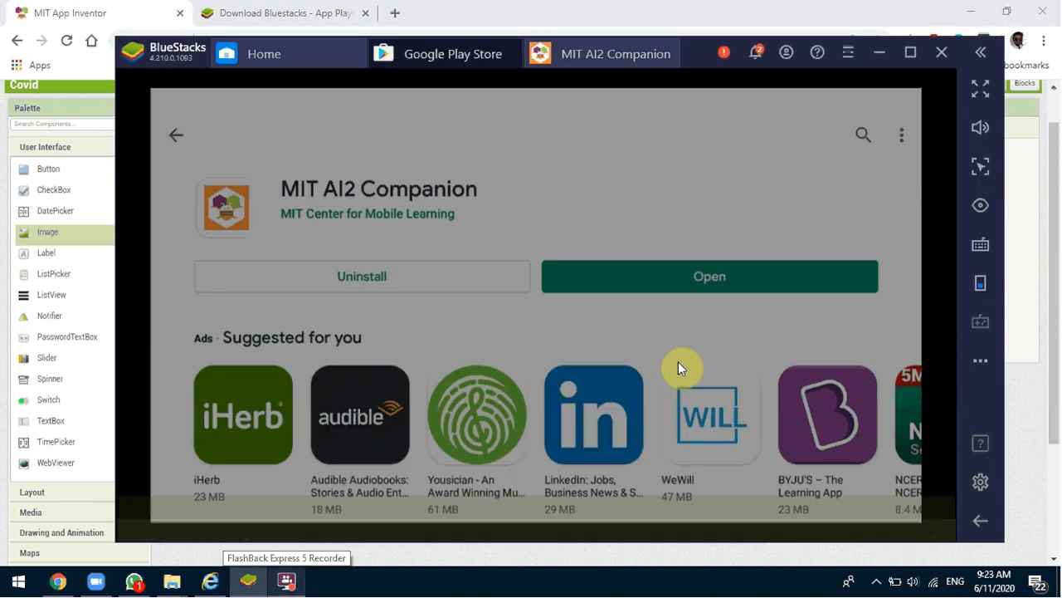
{"action": "left_click", "coordinate": [91, 13]}
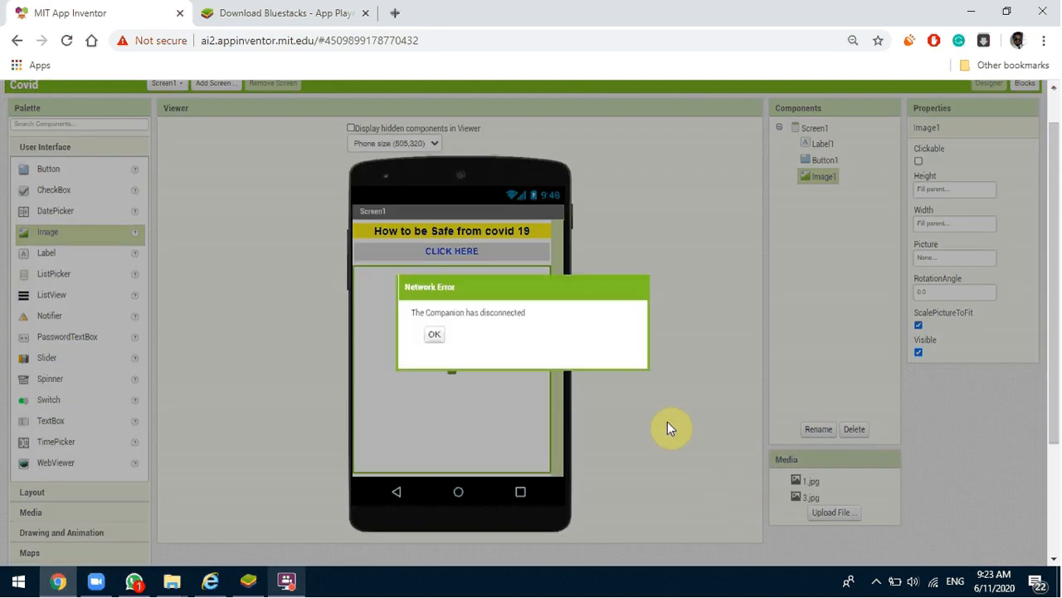
Dismiss the Companion disconnection notice and reload the out-of-date editing session
{"action": "left_click", "coordinate": [435, 334]}
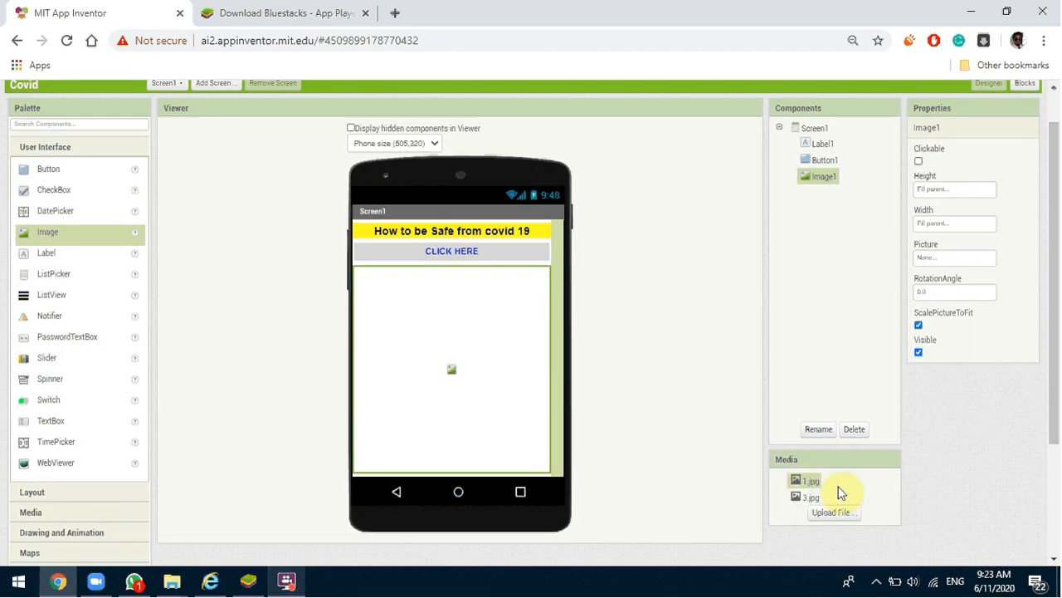
{"action": "mouse_move", "coordinate": [969, 498]}
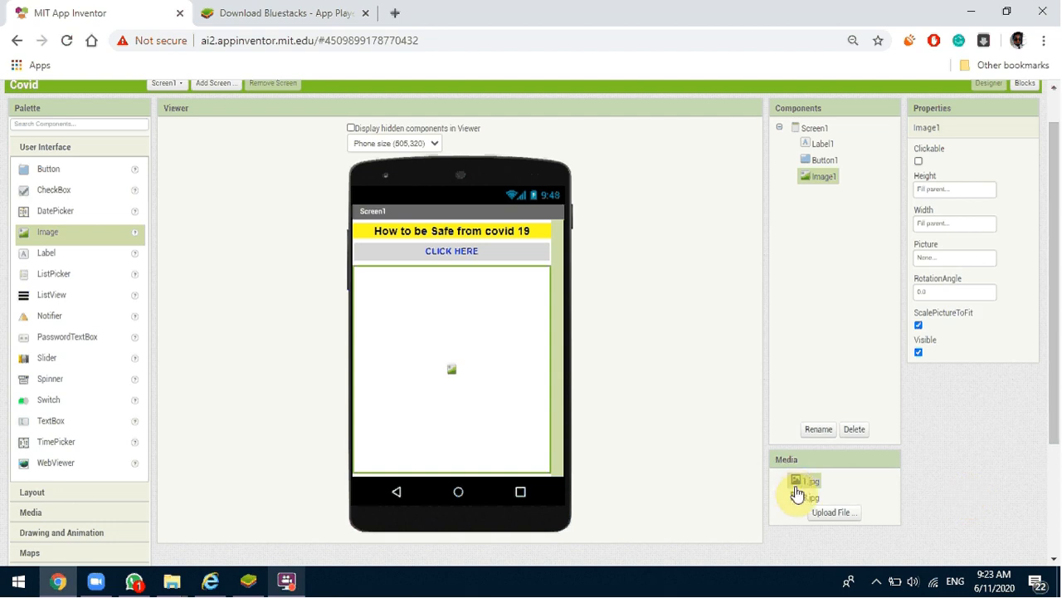
{"action": "left_click", "coordinate": [810, 498]}
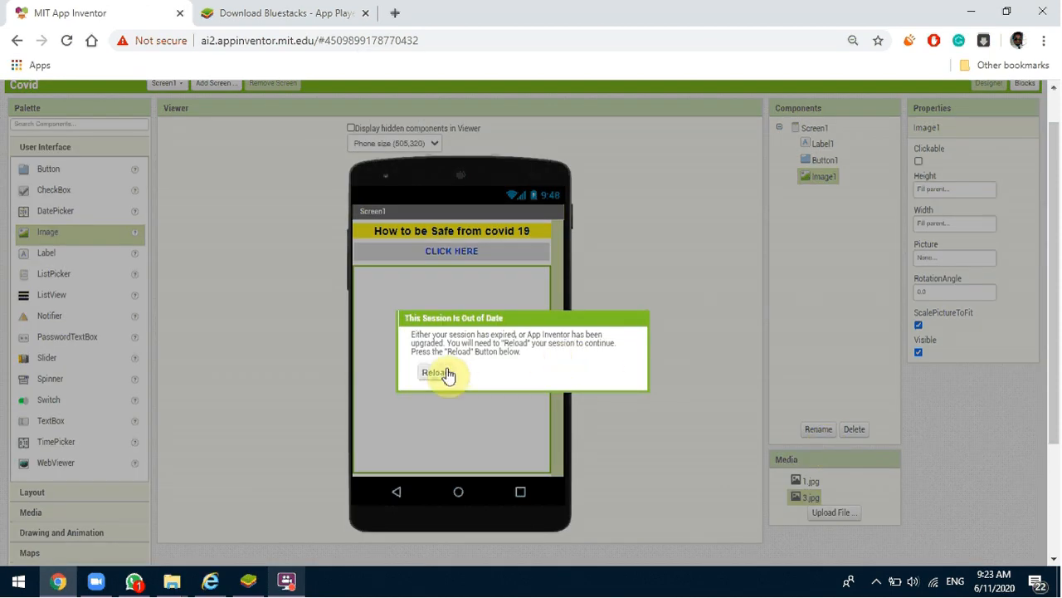
{"action": "left_click", "coordinate": [432, 372]}
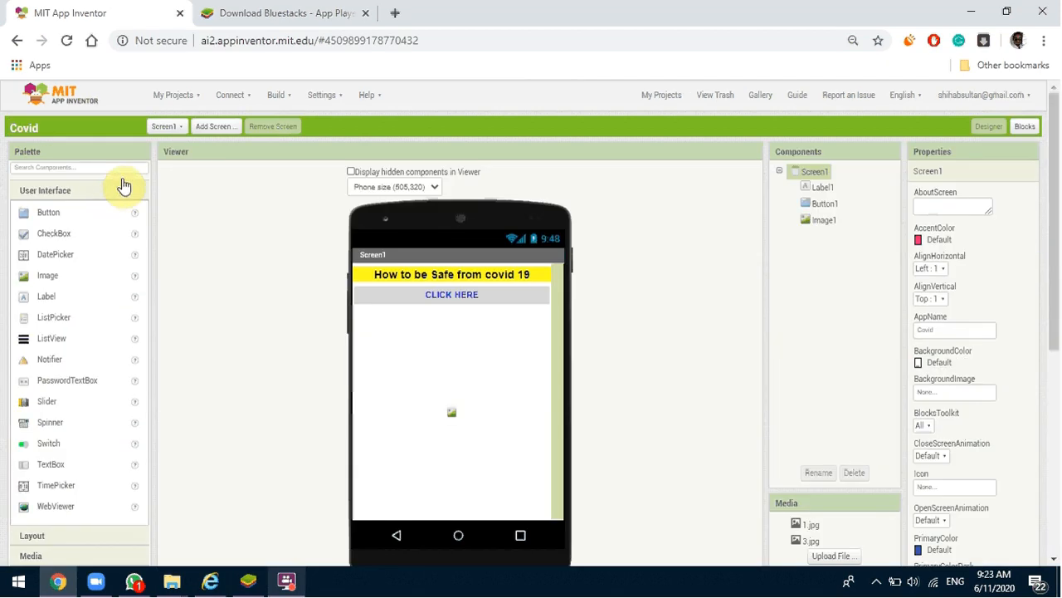
Delete the first uploaded picture file from Media and dismiss the internal error message
{"action": "scroll", "scroll_direction": "down", "scroll_amount": 3}
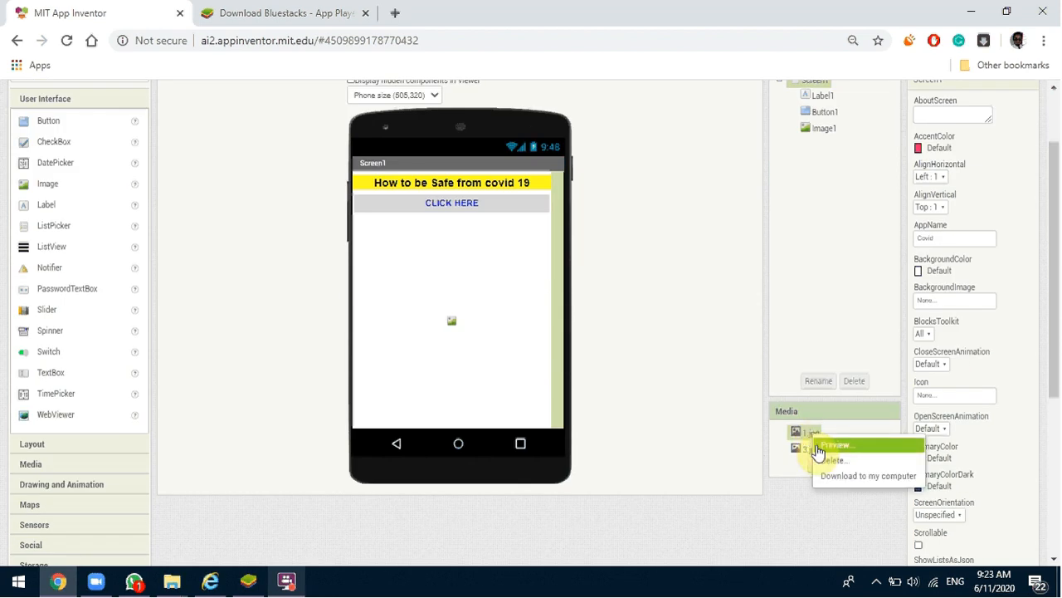
{"action": "left_click", "coordinate": [834, 460]}
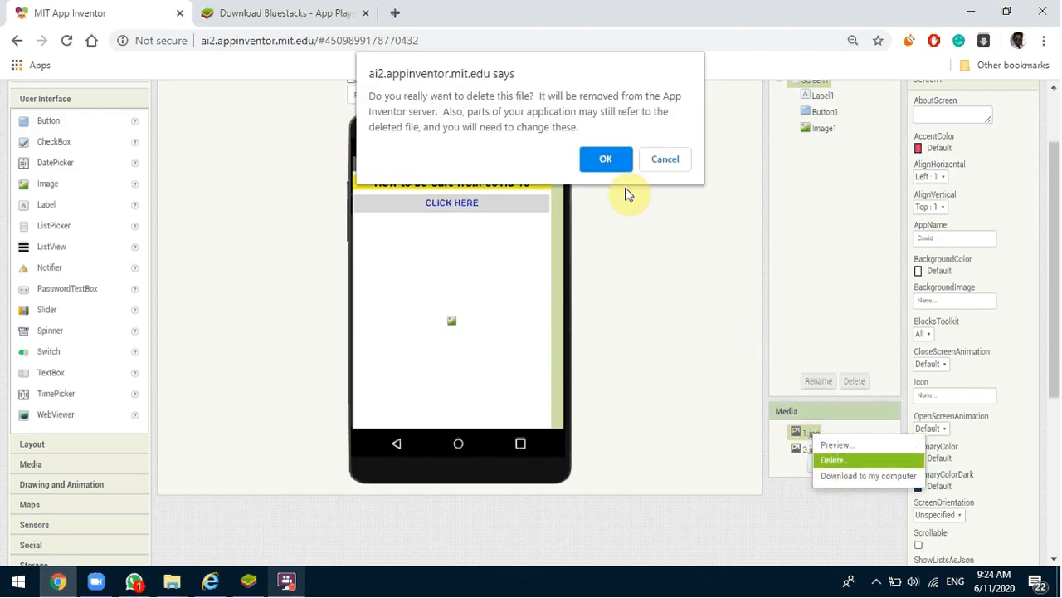
{"action": "left_click", "coordinate": [606, 159]}
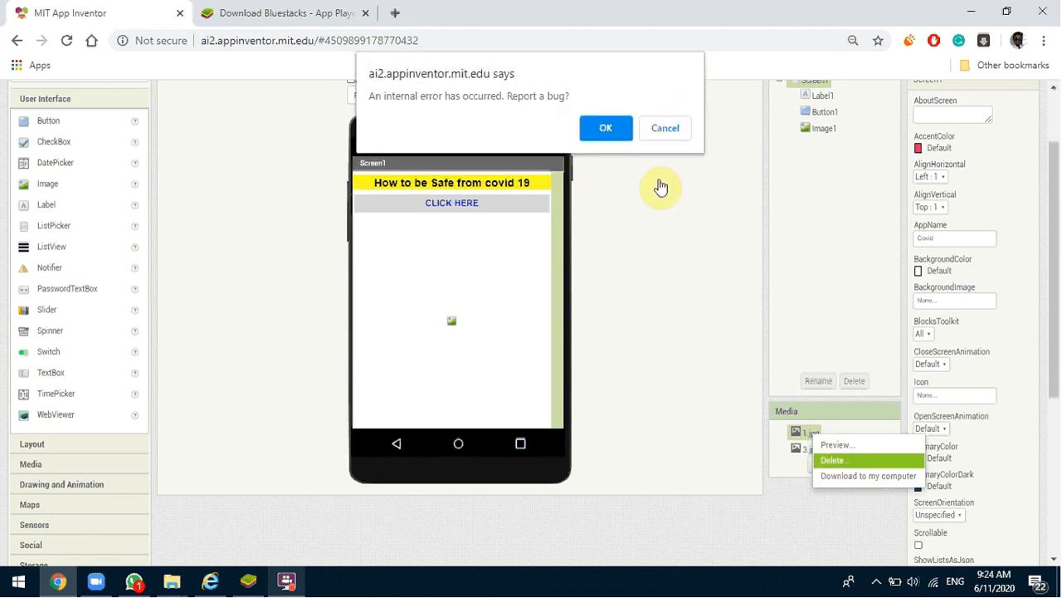
{"action": "left_click", "coordinate": [604, 128]}
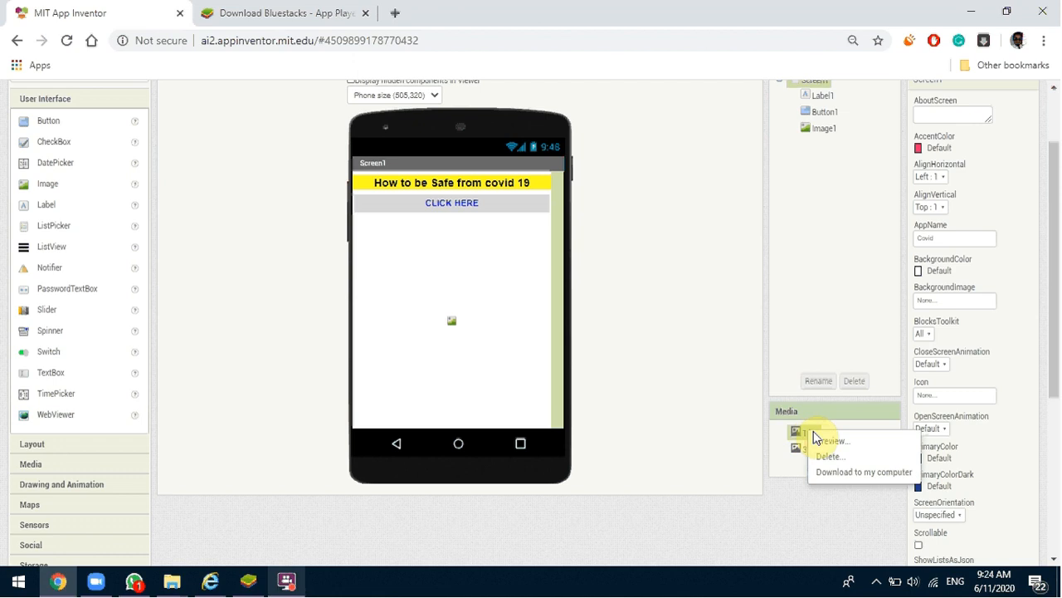
Start deleting the remaining picture file from the project's media
{"action": "left_click", "coordinate": [830, 455]}
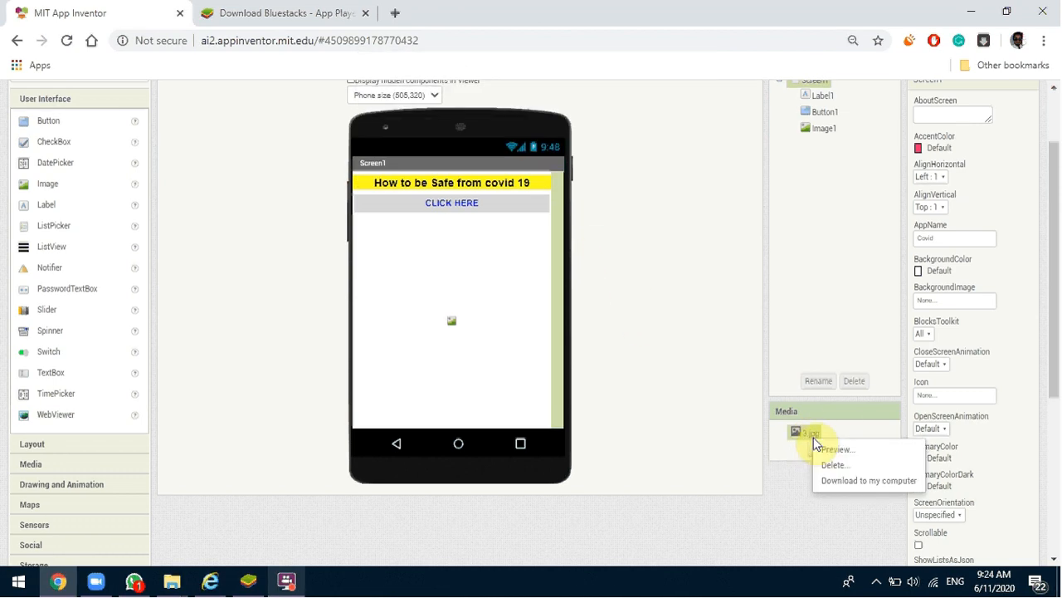
{"action": "left_click", "coordinate": [835, 464]}
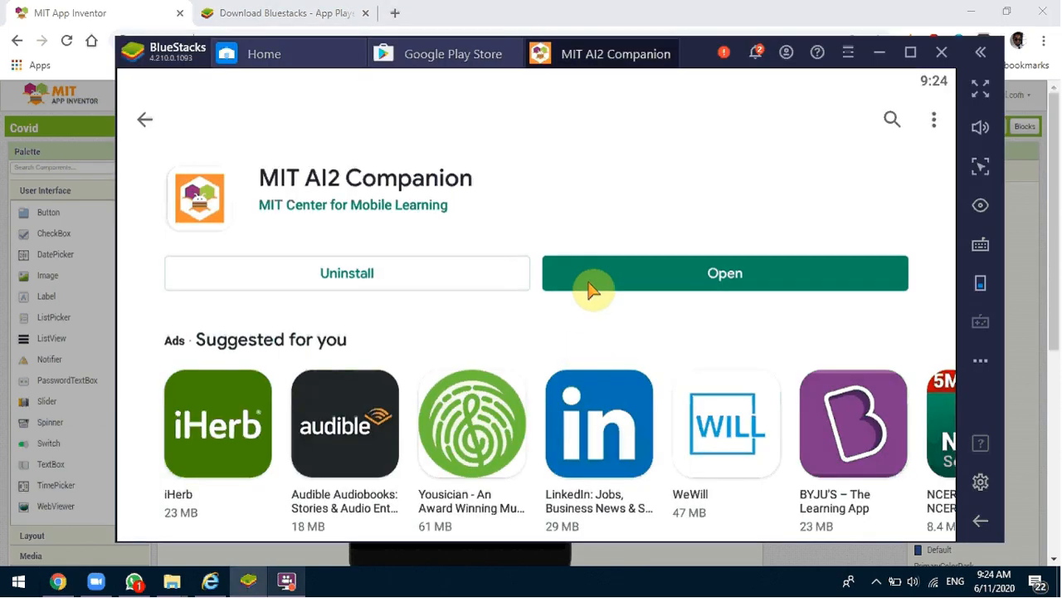
Launch the MIT AI2 Companion app from its Play Store page in BlueStacks
{"action": "left_click", "coordinate": [724, 272]}
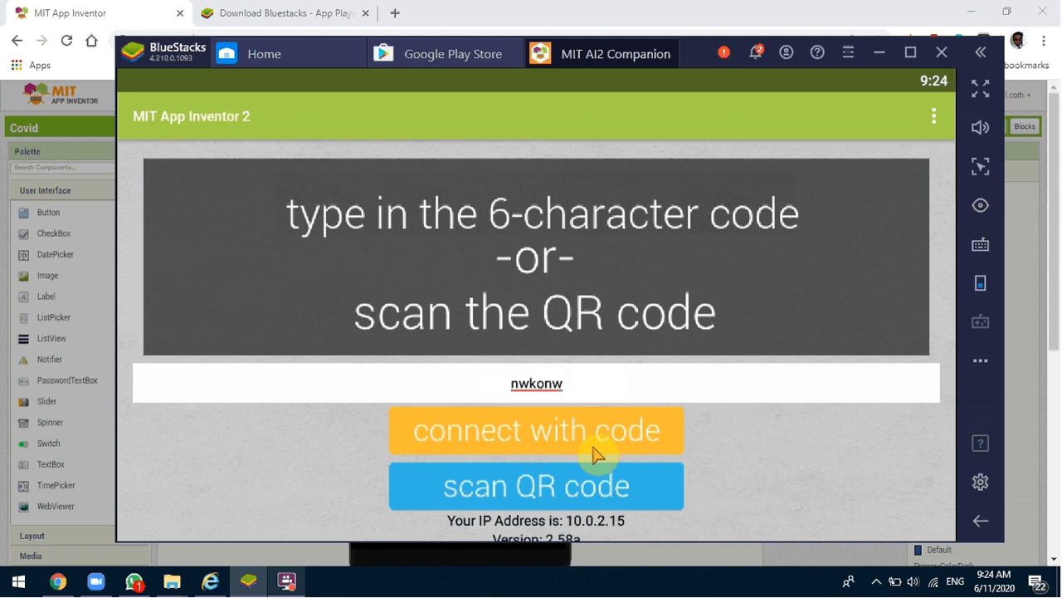
{"action": "mouse_move", "coordinate": [581, 423]}
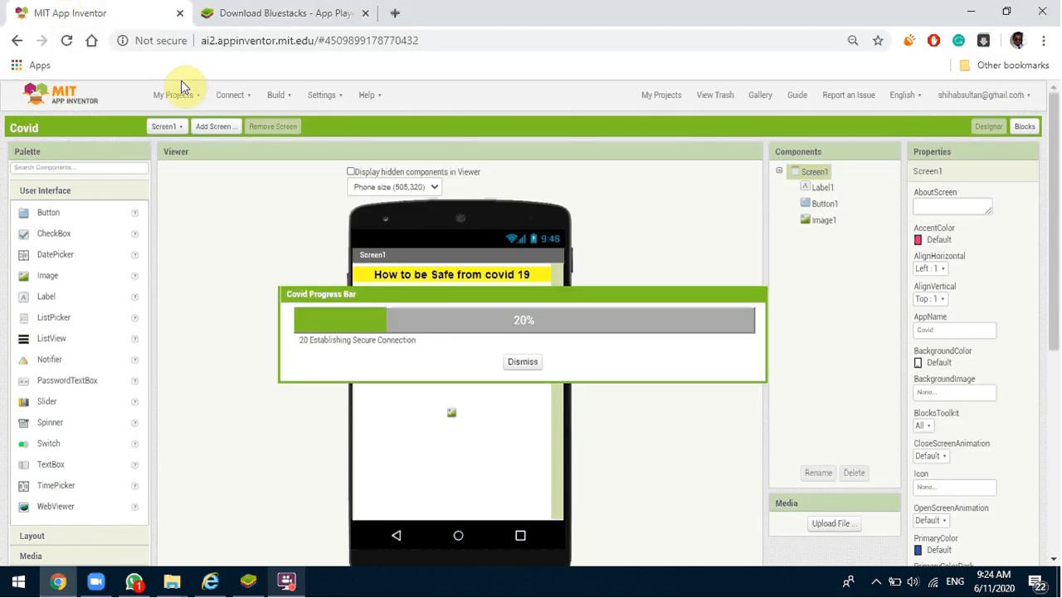
Complete the connection so the Covid title and CLICK HERE button run live in BlueStacks
{"action": "left_click", "coordinate": [522, 362]}
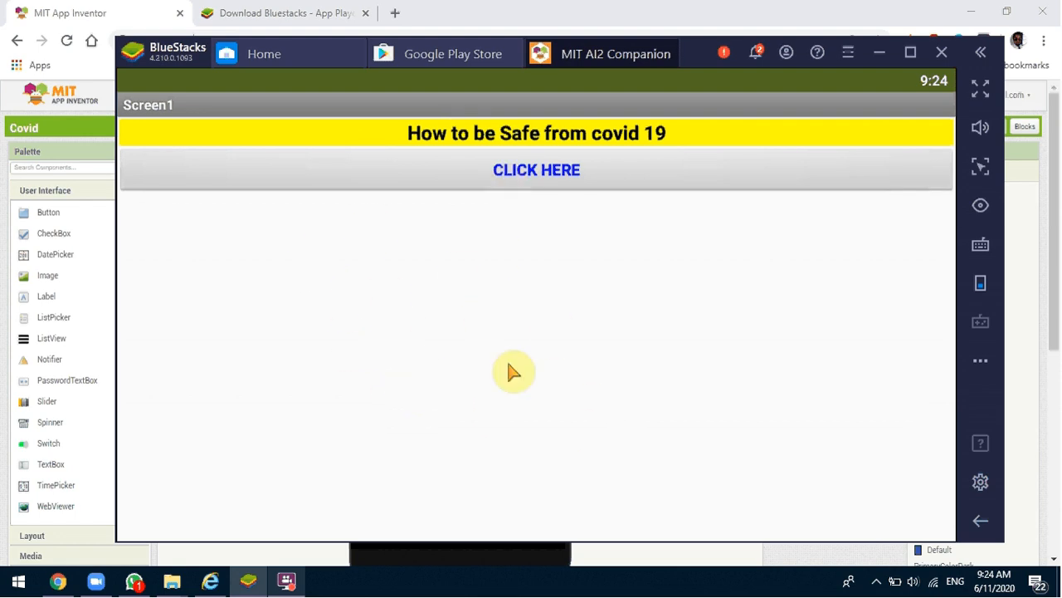
{"action": "mouse_move", "coordinate": [581, 150]}
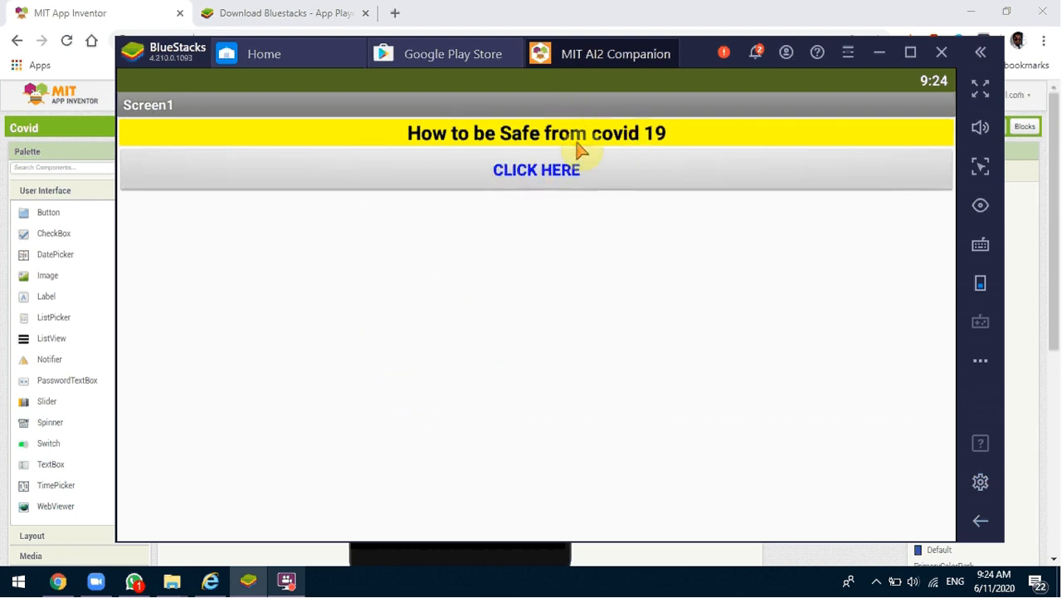
{"action": "mouse_move", "coordinate": [468, 239]}
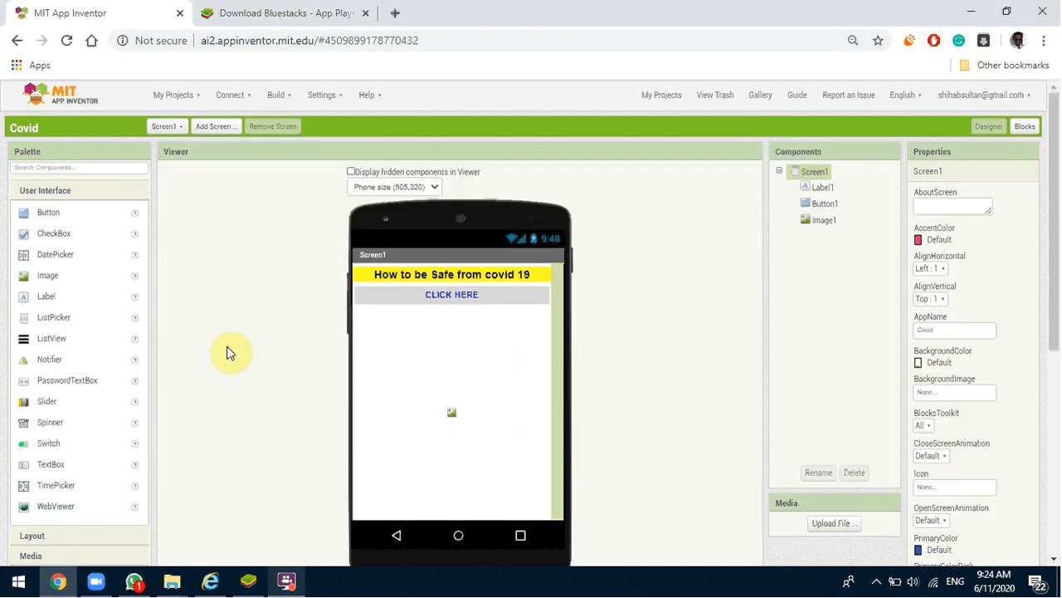
{"action": "mouse_move", "coordinate": [480, 415]}
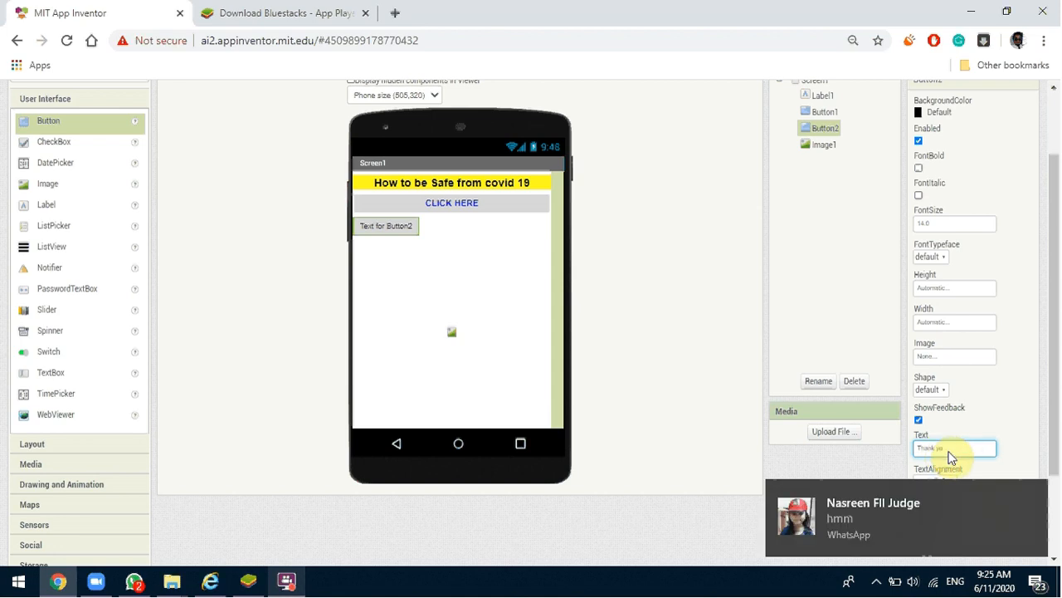
Set the second button's Text property to 'Thank you for watching.'
{"action": "type", "text": "Thank yo"}
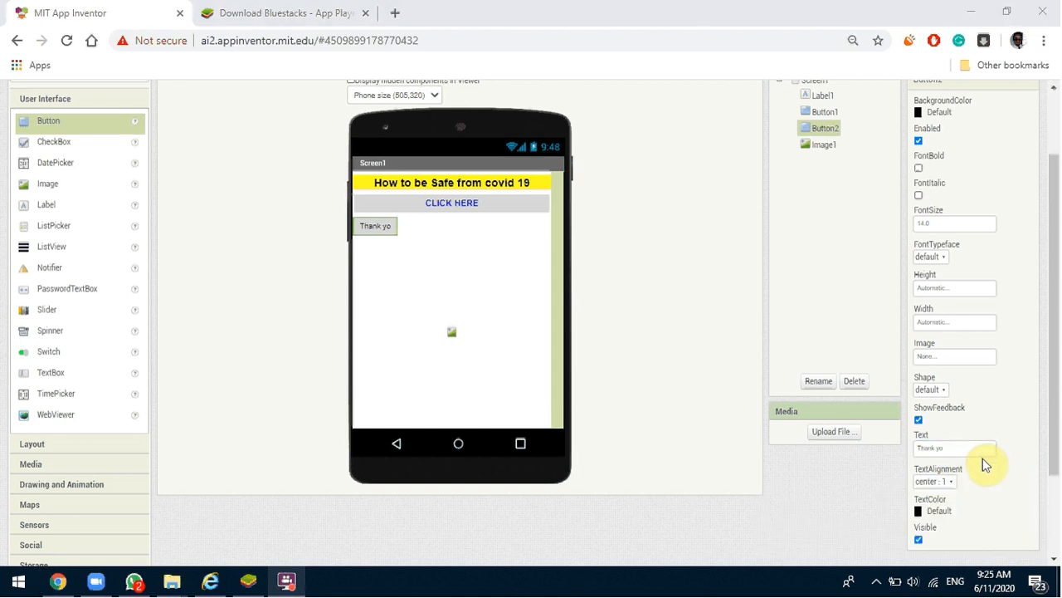
{"action": "left_click", "coordinate": [954, 449]}
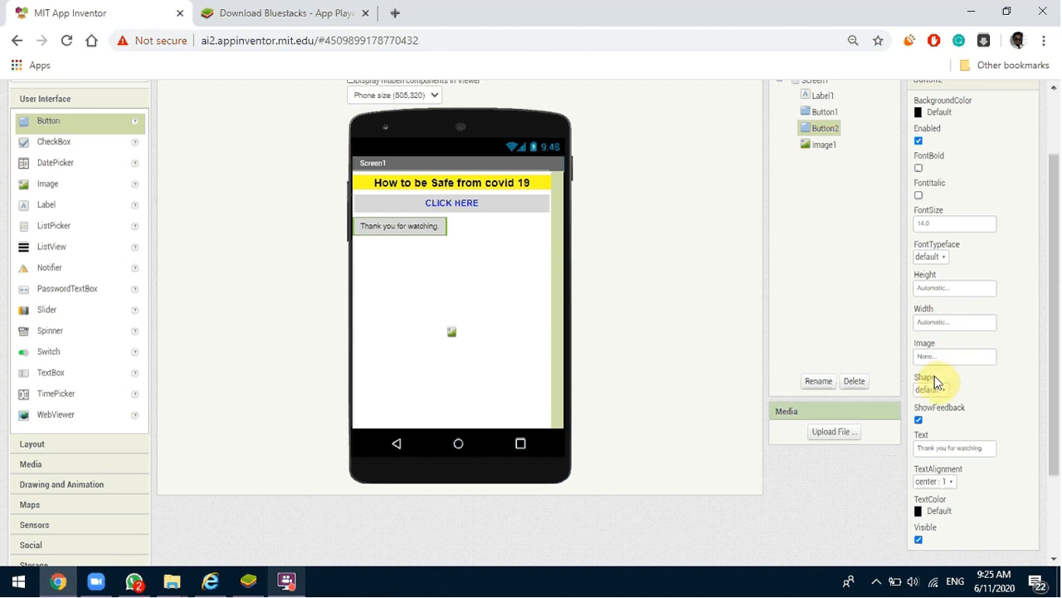
{"action": "left_click", "coordinate": [935, 481]}
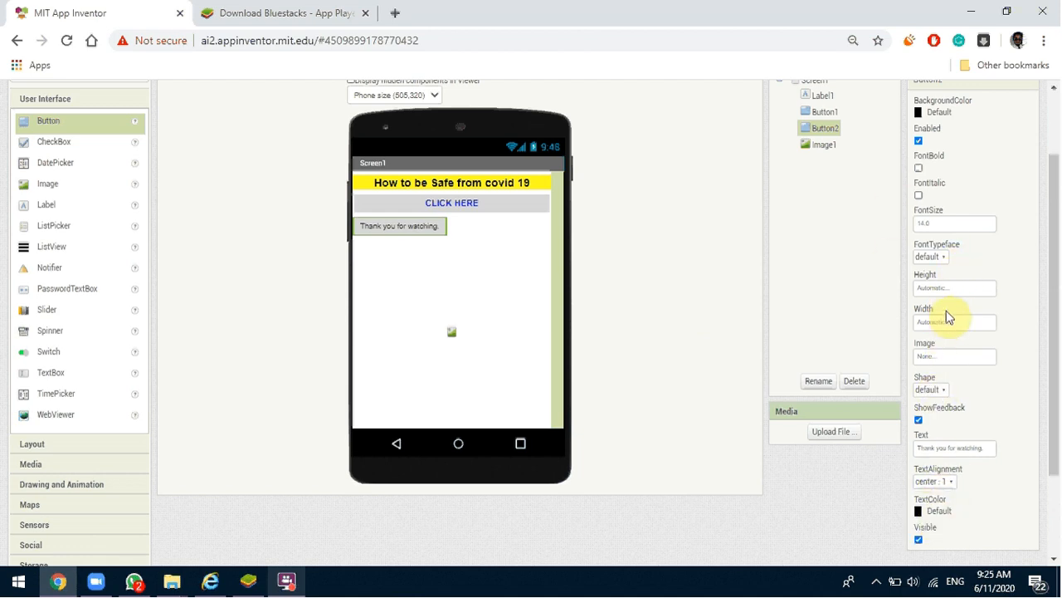
{"action": "mouse_move", "coordinate": [837, 483]}
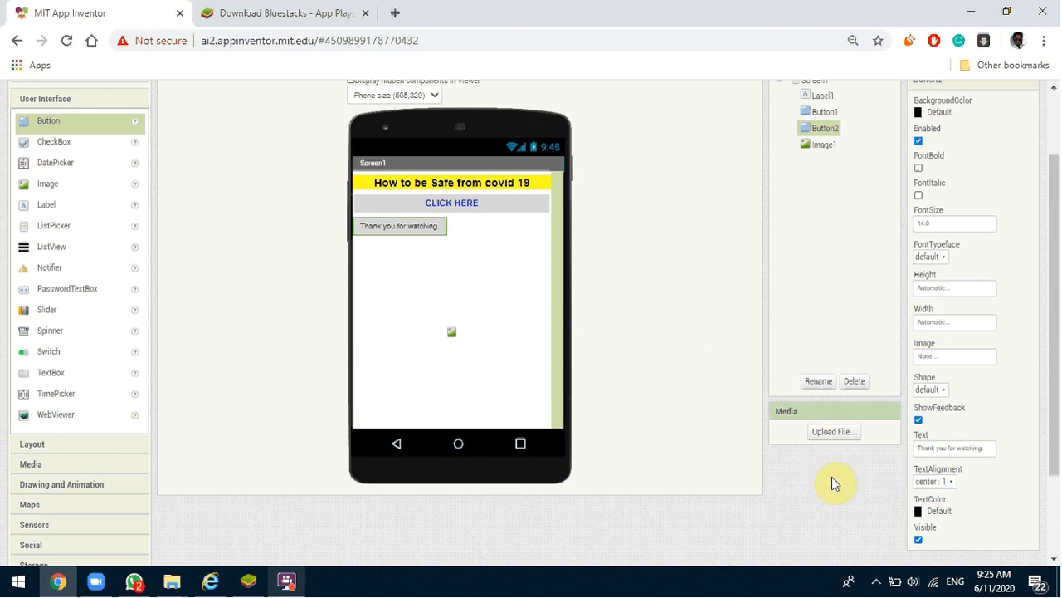
{"action": "mouse_move", "coordinate": [780, 465]}
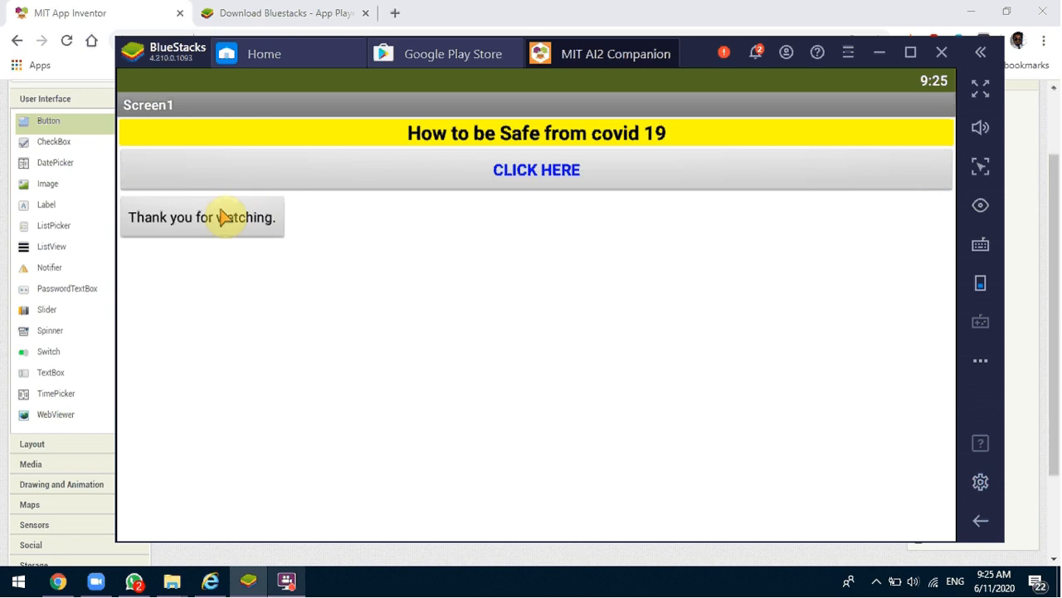
{"action": "mouse_move", "coordinate": [399, 268]}
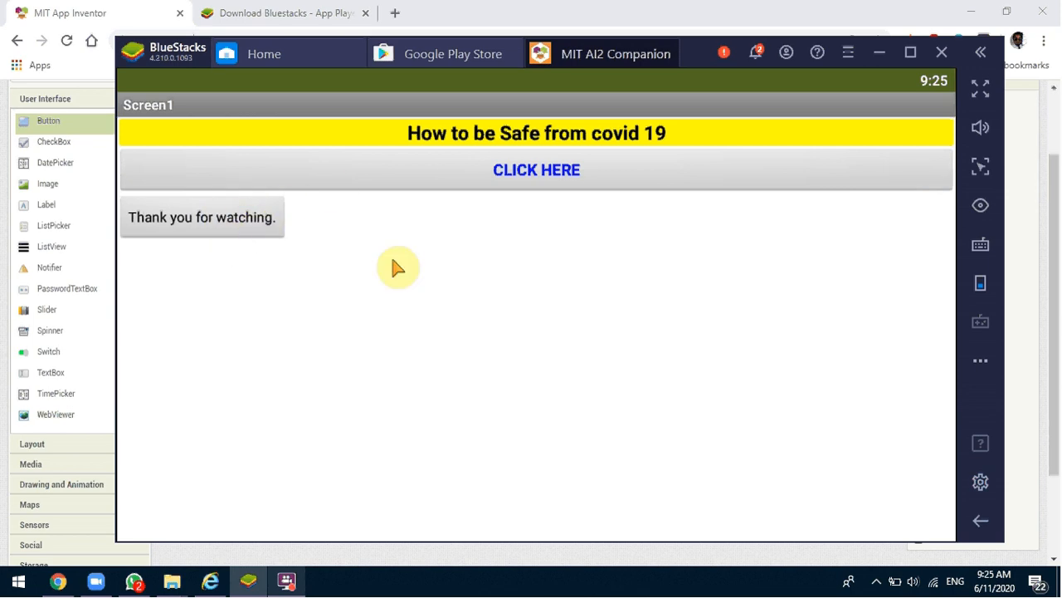
{"action": "mouse_move", "coordinate": [468, 594]}
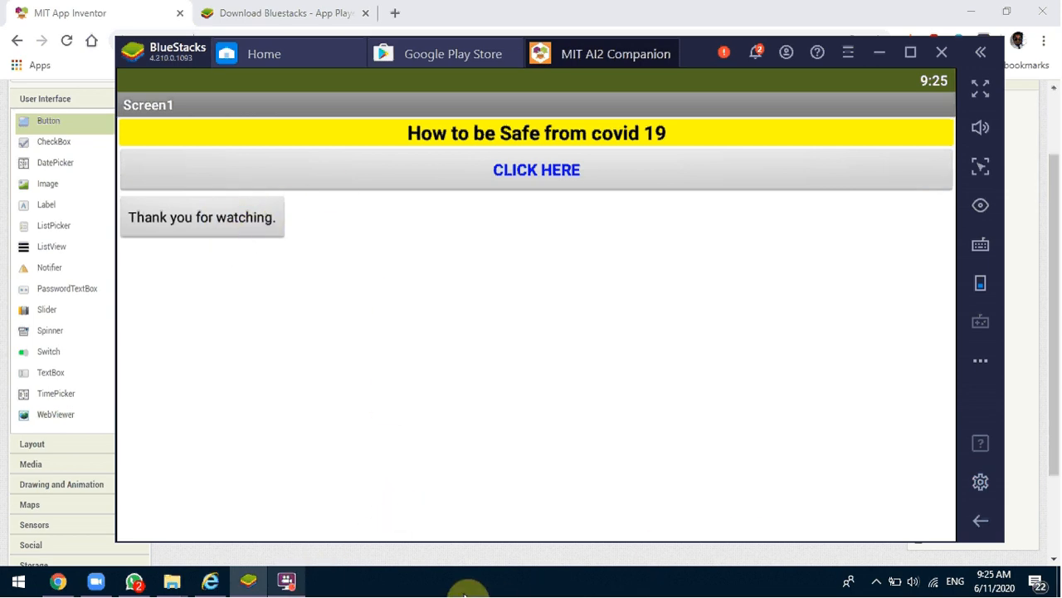
{"action": "mouse_move", "coordinate": [445, 7]}
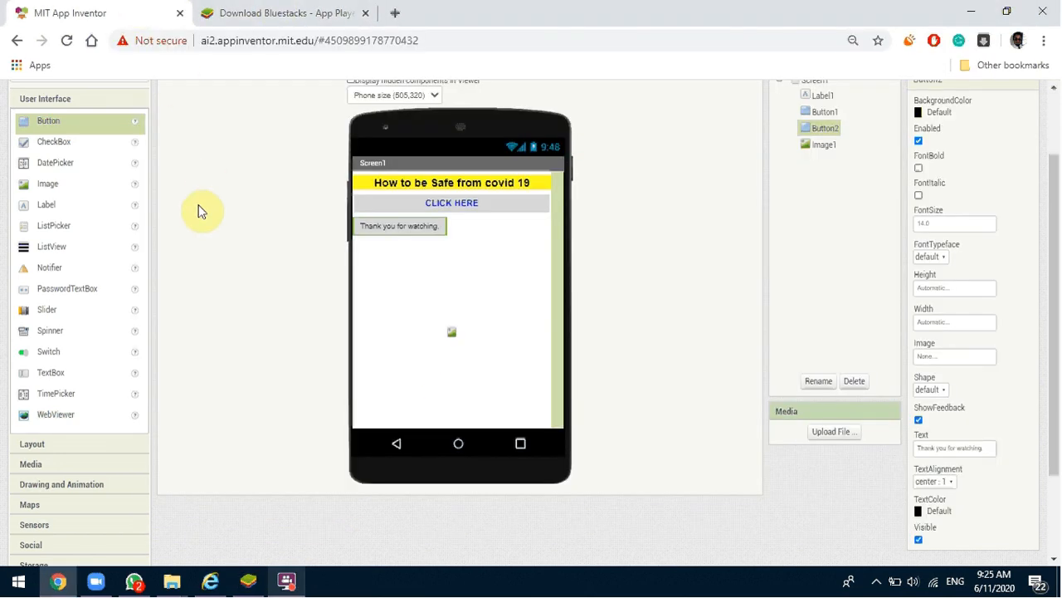
{"action": "left_click", "coordinate": [286, 579]}
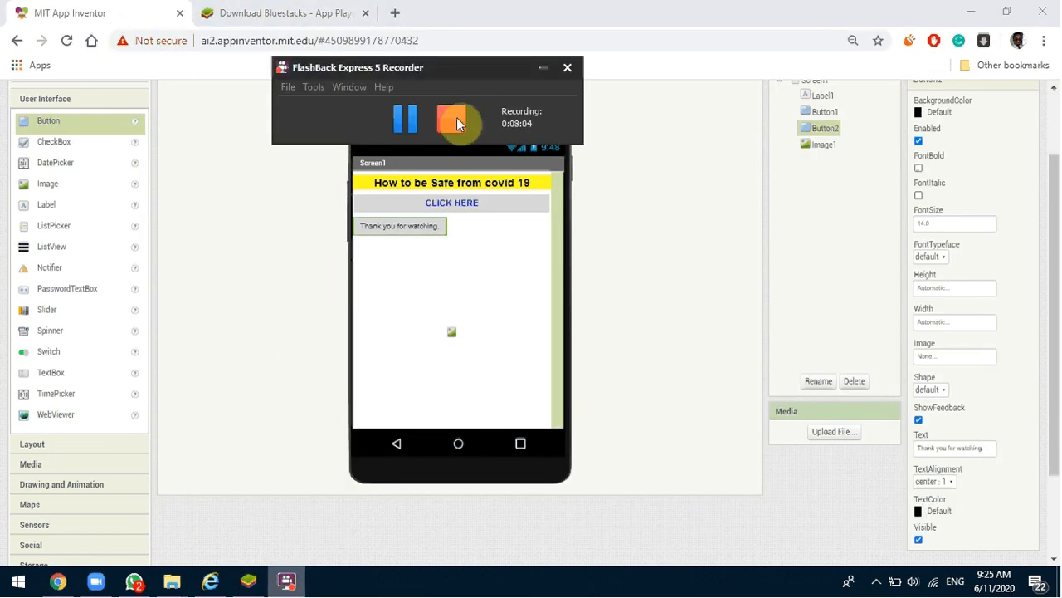